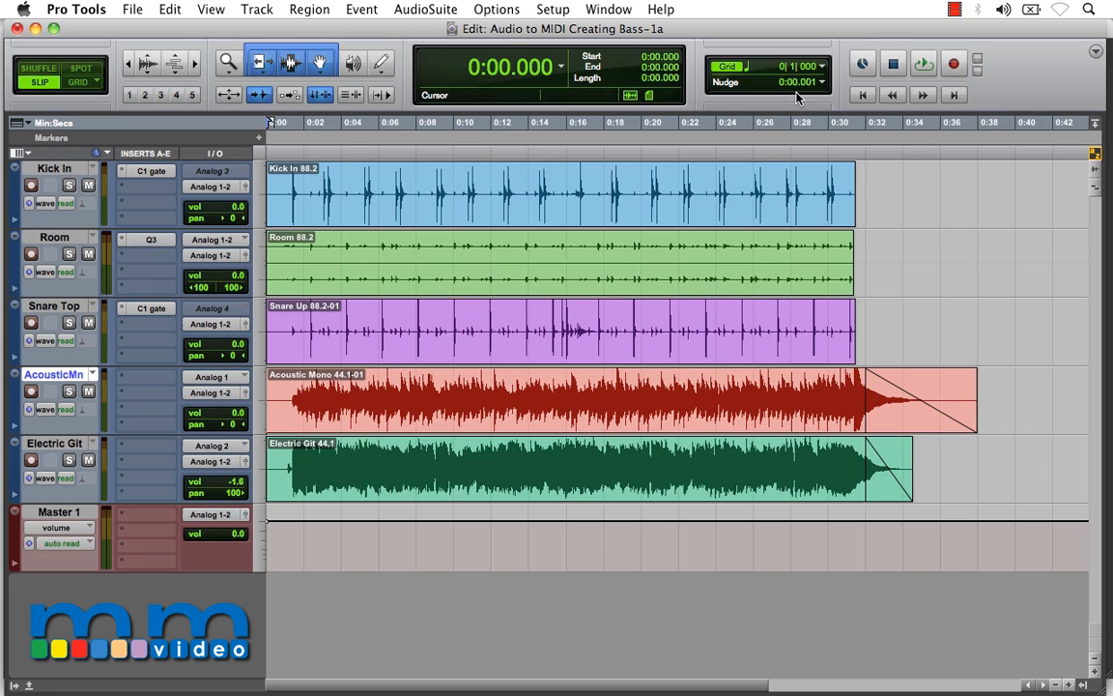
Play the whole arrangement from the start, then stop and return to the beginning.
left_click(923, 64)
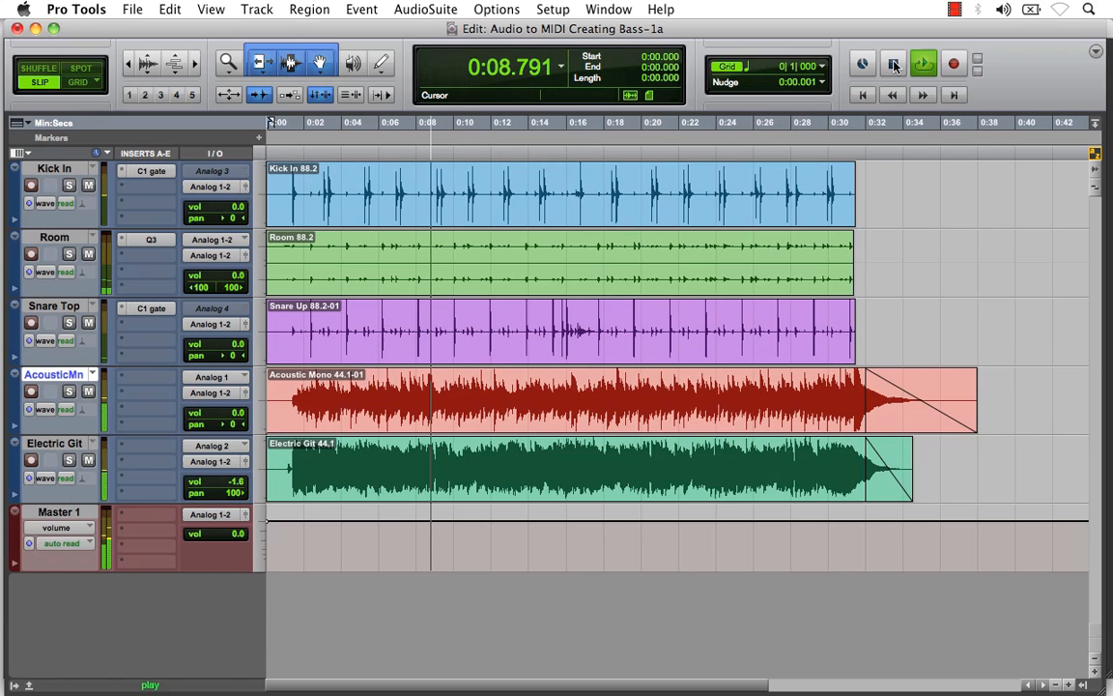
left_click(893, 62)
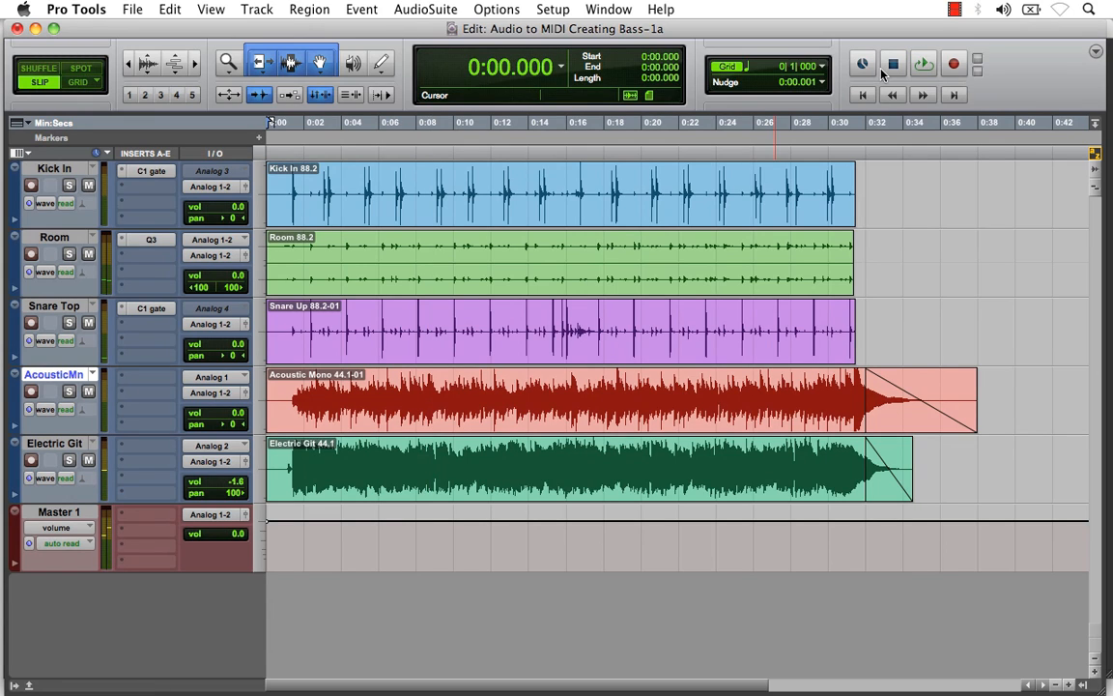
mouse_move(66, 433)
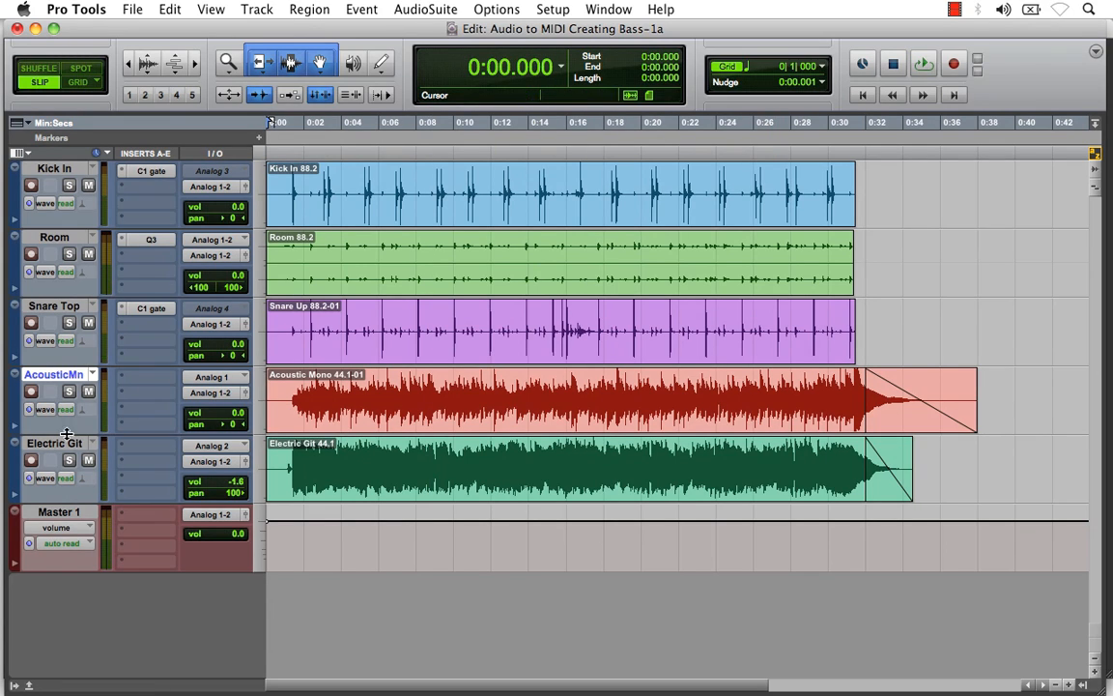
Set playback start at about 0:00.975 in the AcousticMono track and audition from there.
left_click(54, 442)
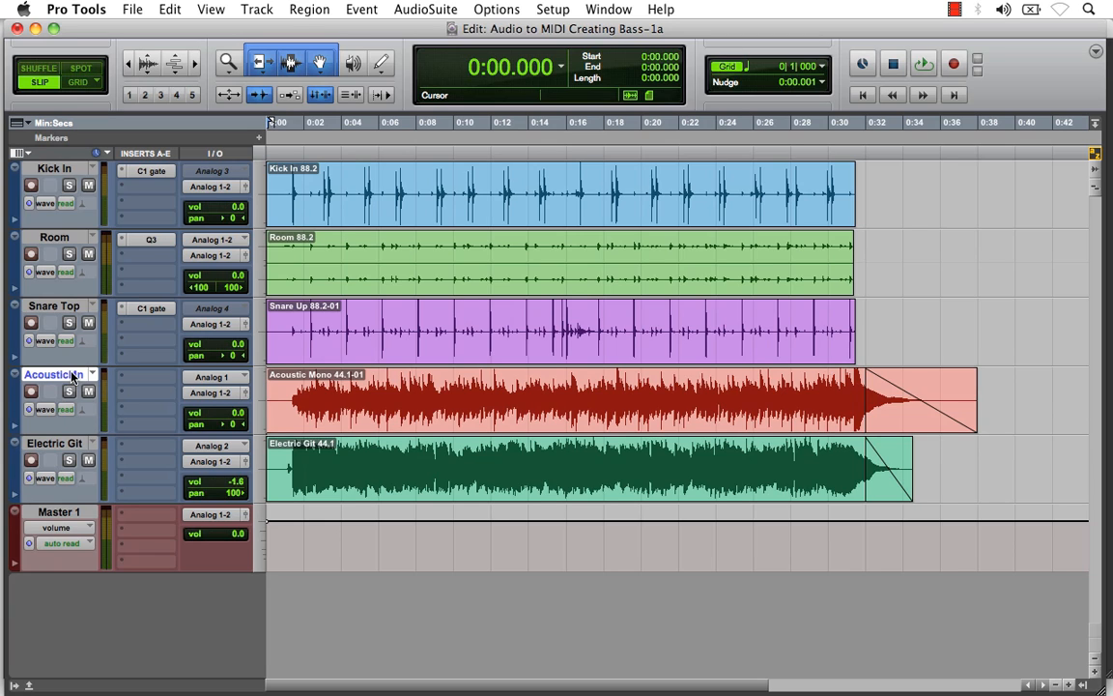
left_click(282, 400)
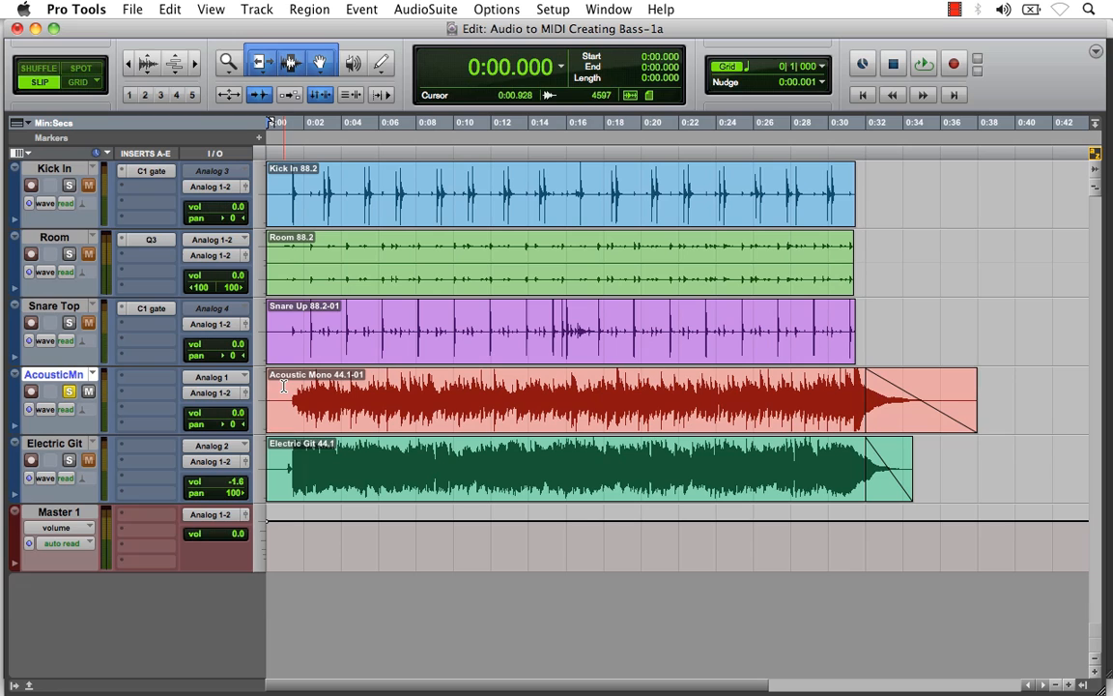
left_click(924, 64)
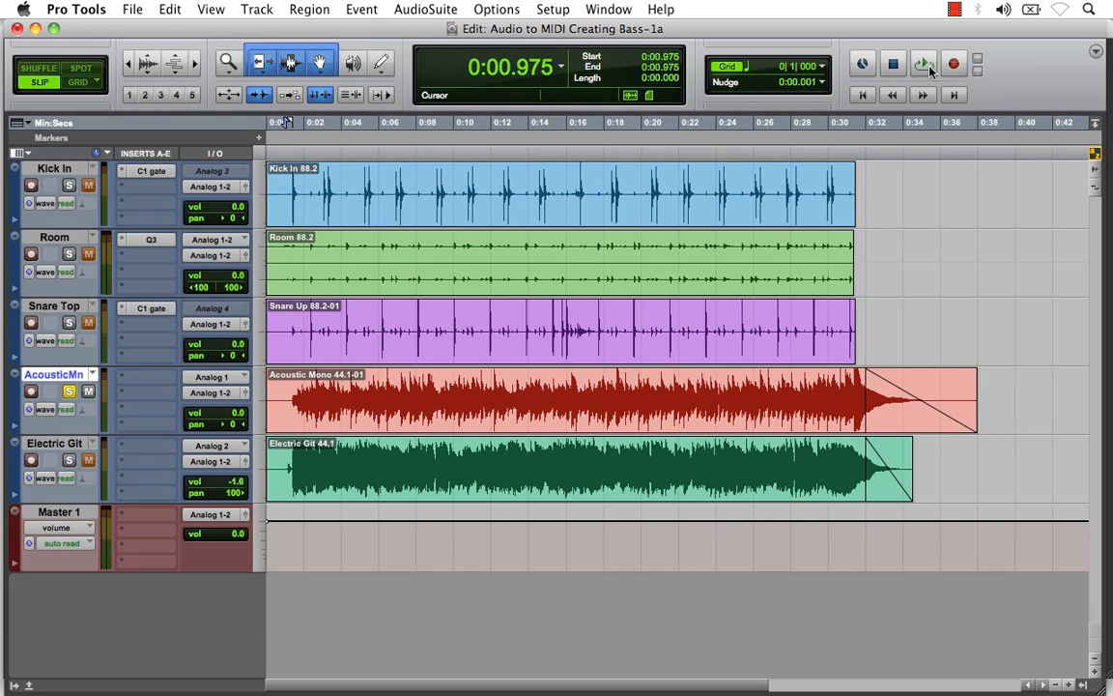
left_click(924, 64)
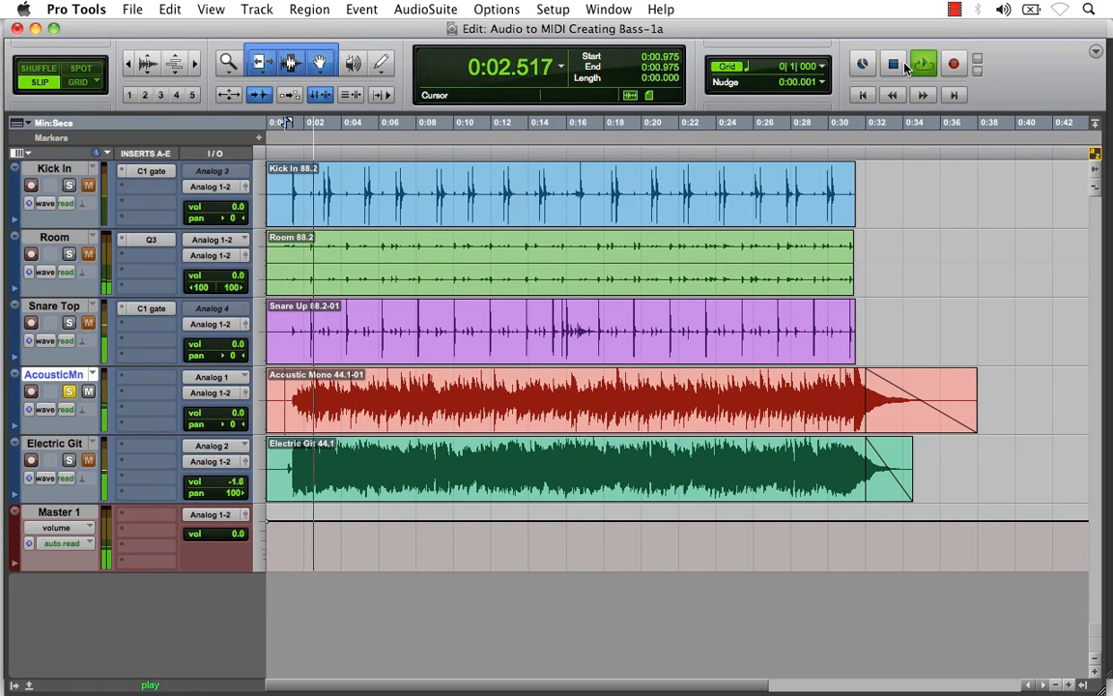
left_click(923, 64)
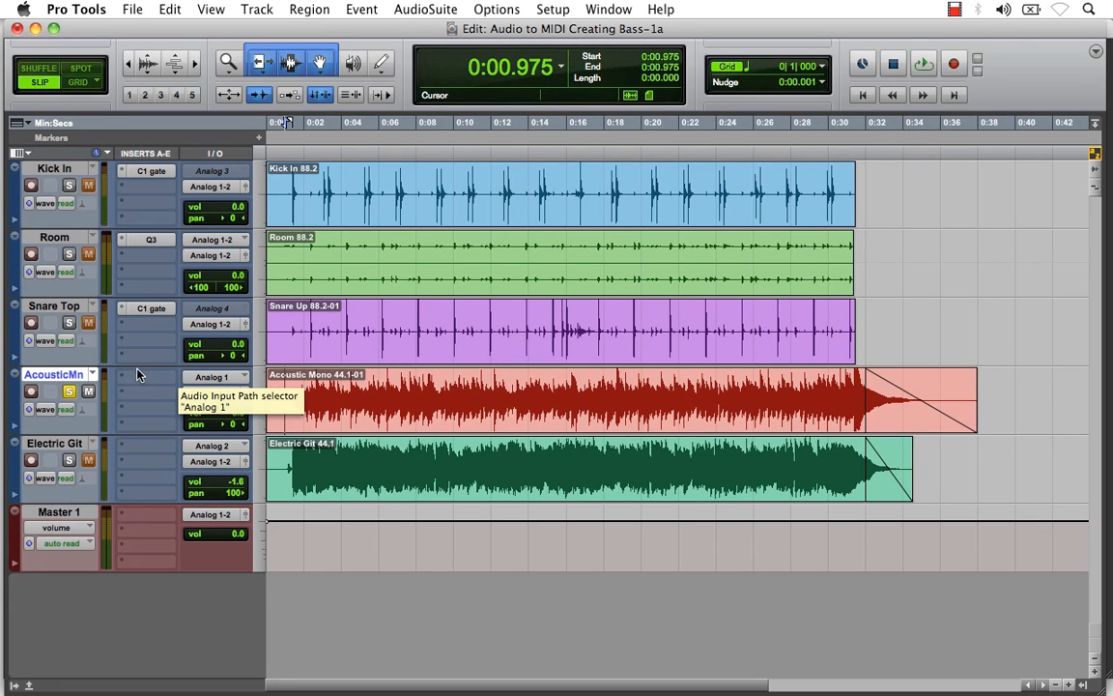
Insert Melodyne (mono) on the AcousticMono track and bring up its editor window.
left_click(150, 375)
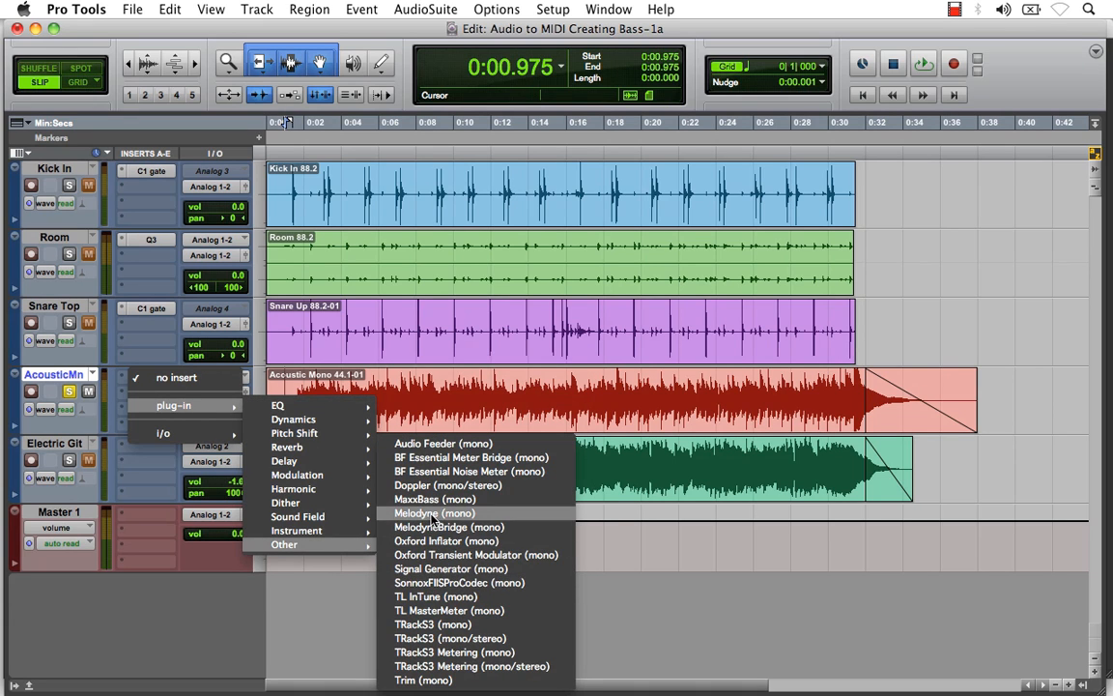
left_click(433, 514)
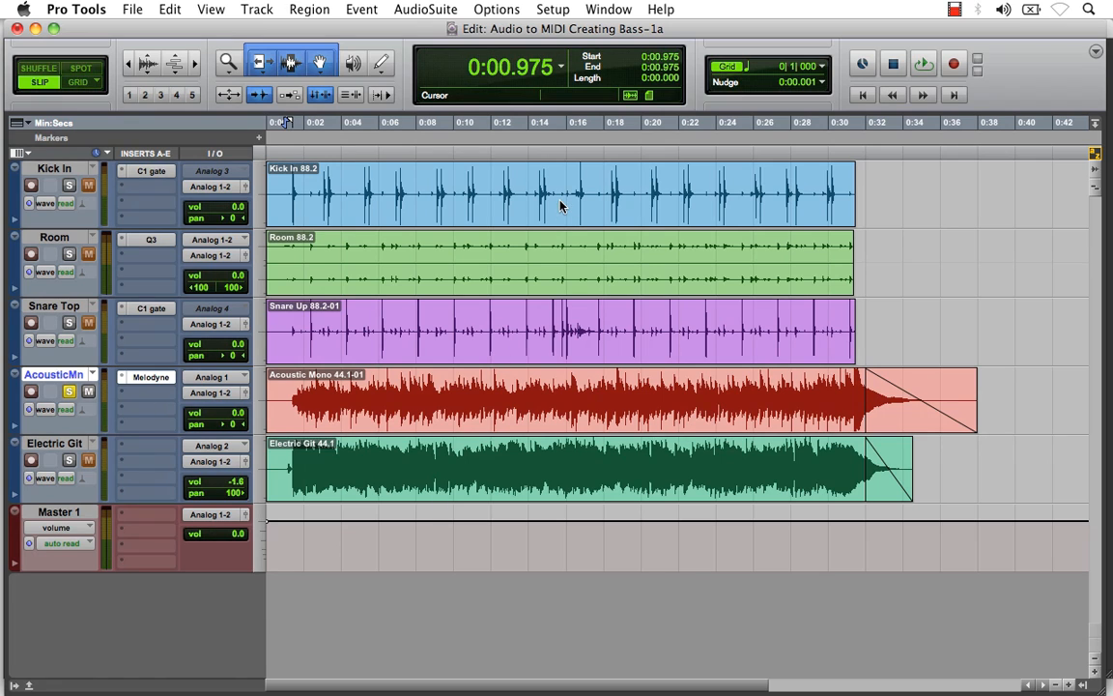
left_click(150, 377)
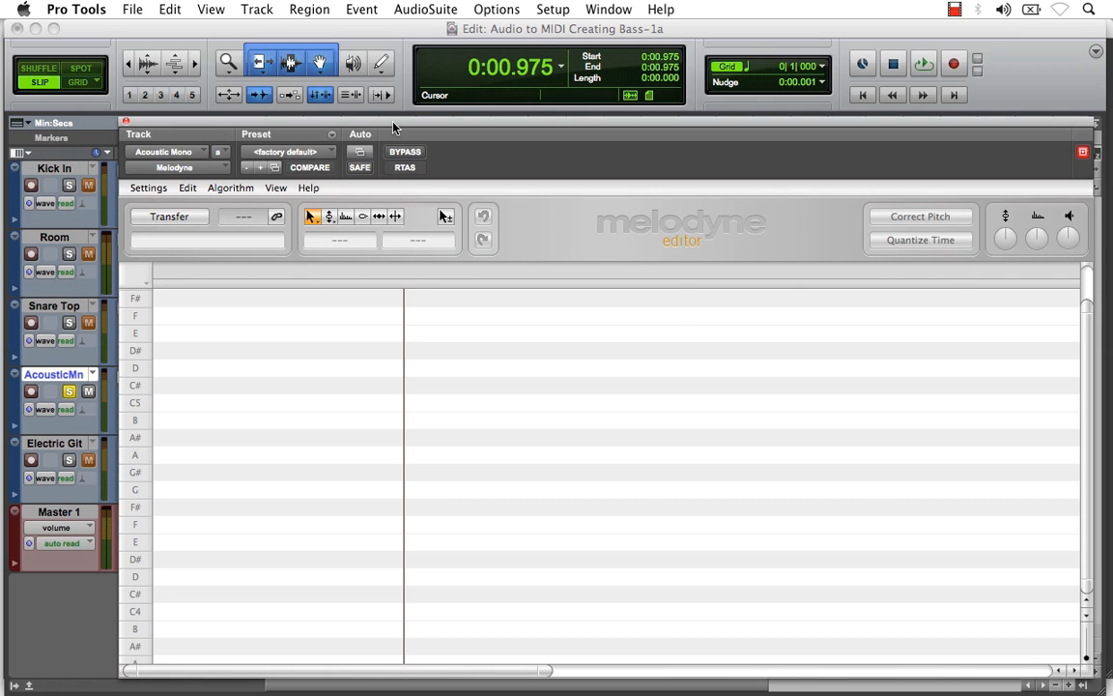
mouse_move(154, 229)
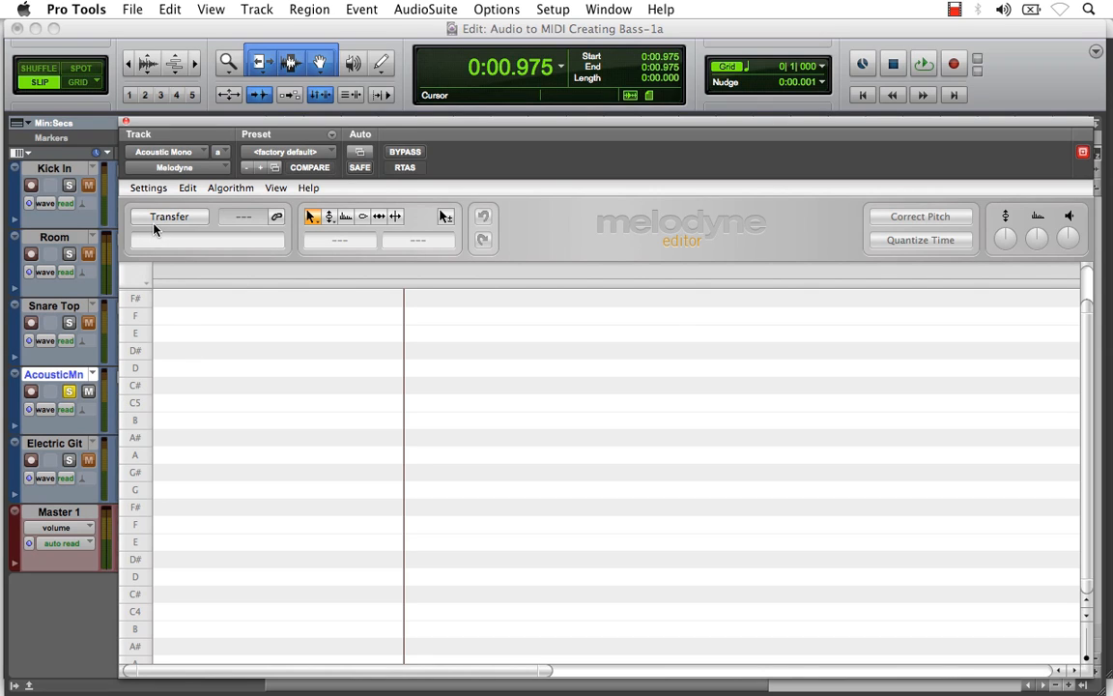
Transfer the acoustic guitar into Melodyne by playing the session, stopping once captured.
left_click(170, 216)
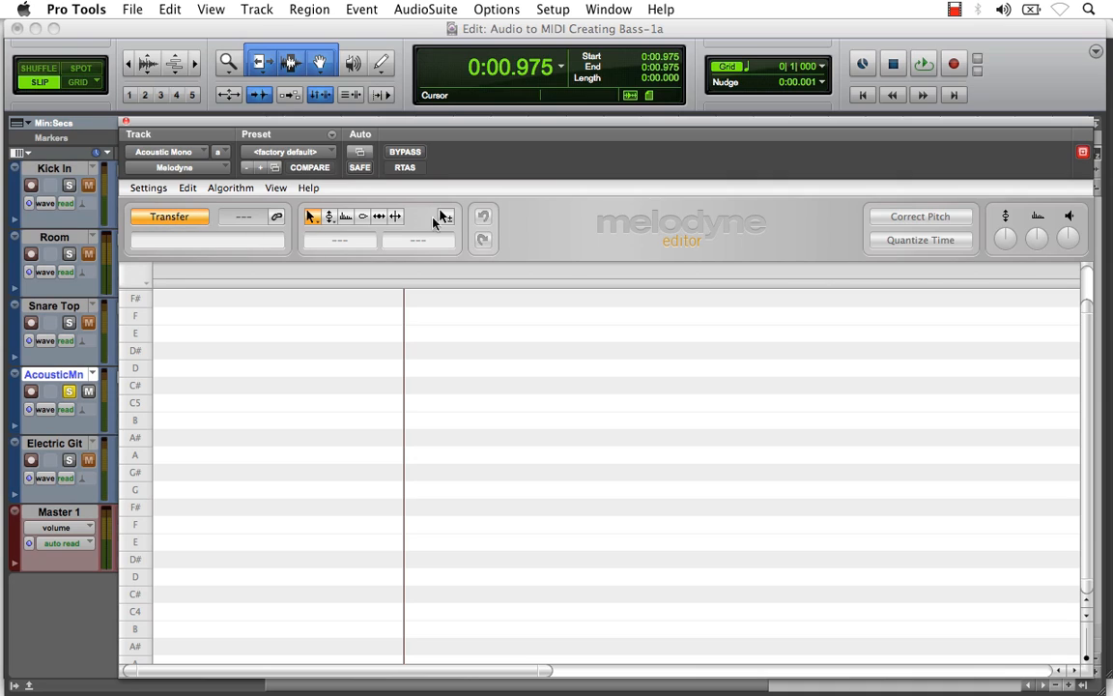
mouse_move(294, 213)
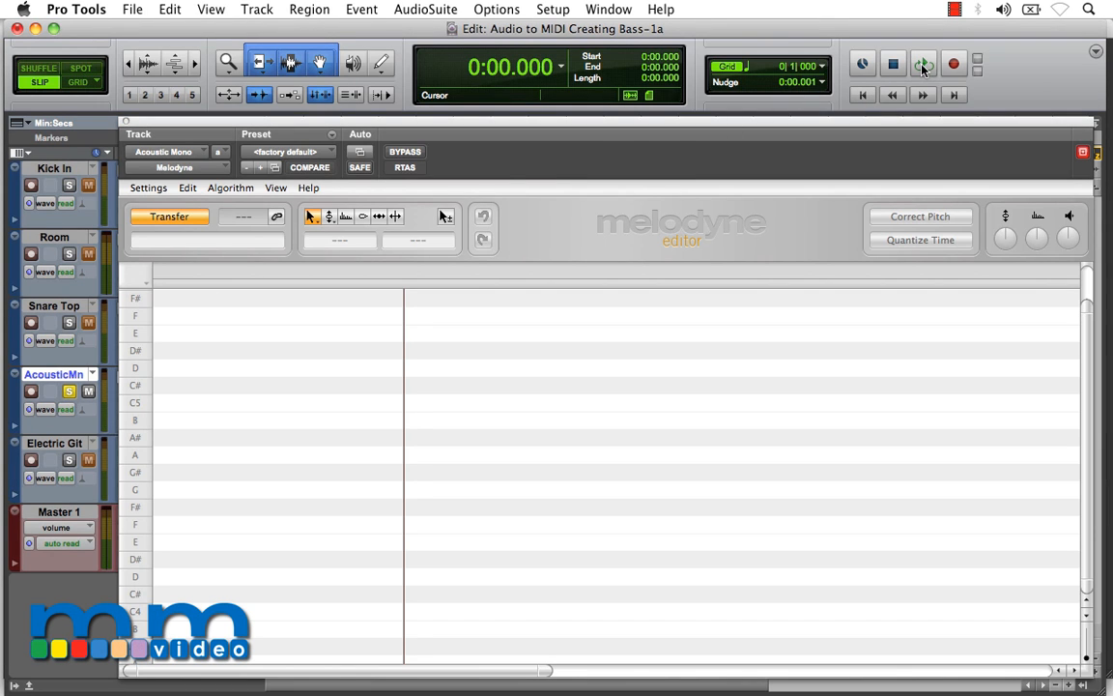
left_click(921, 64)
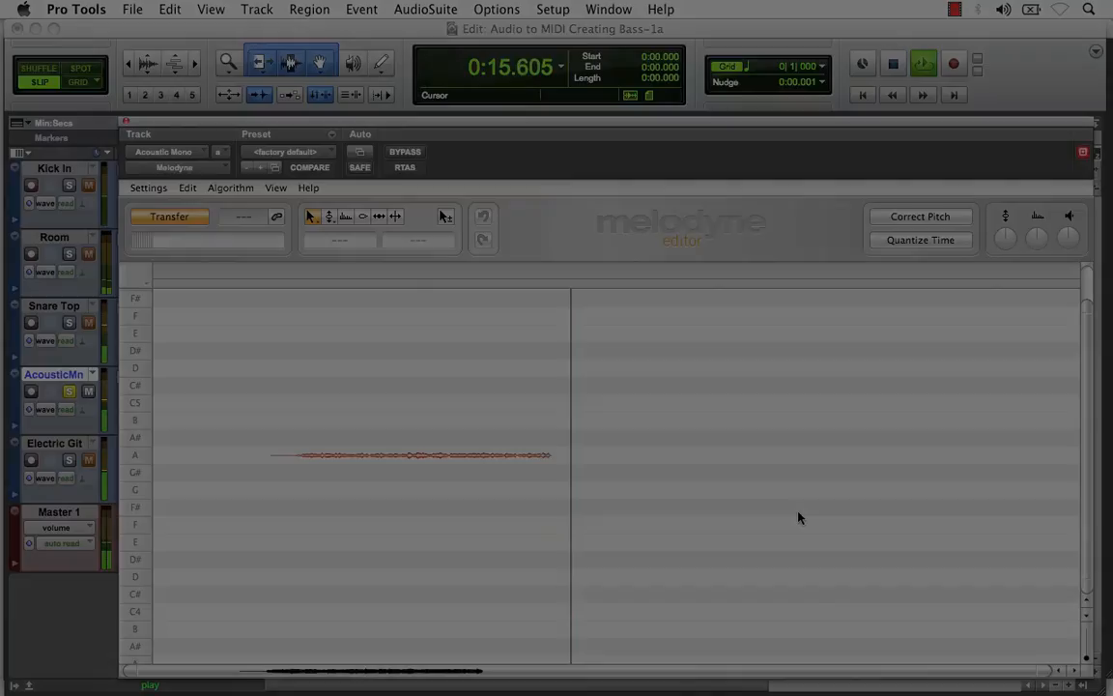
left_click(923, 64)
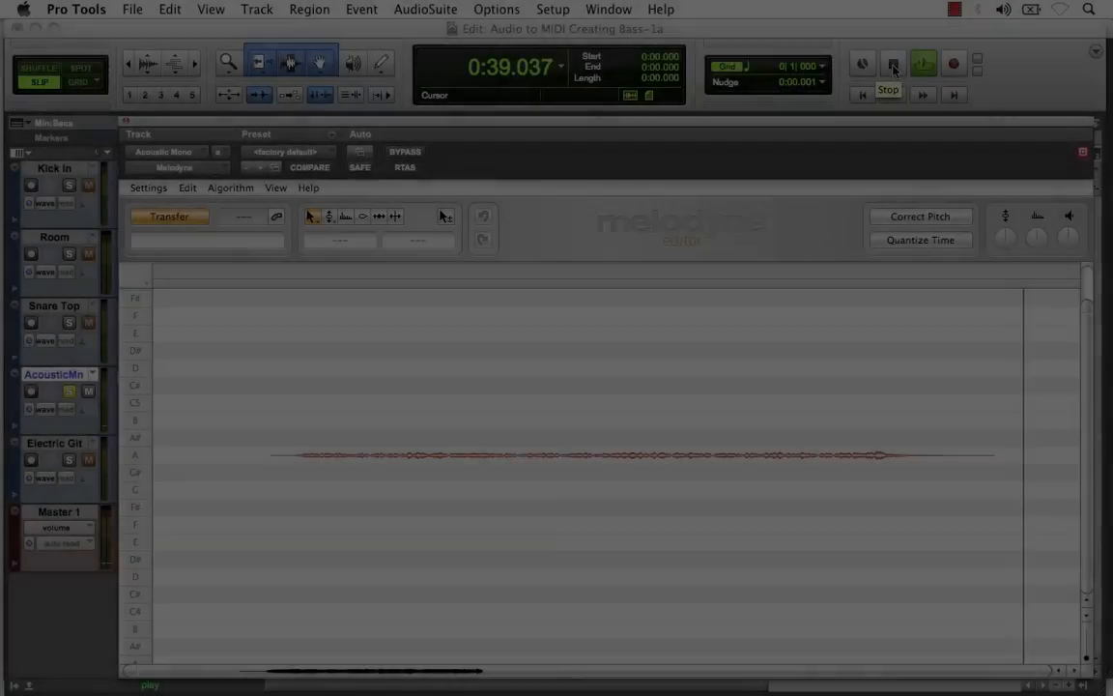
left_click(886, 64)
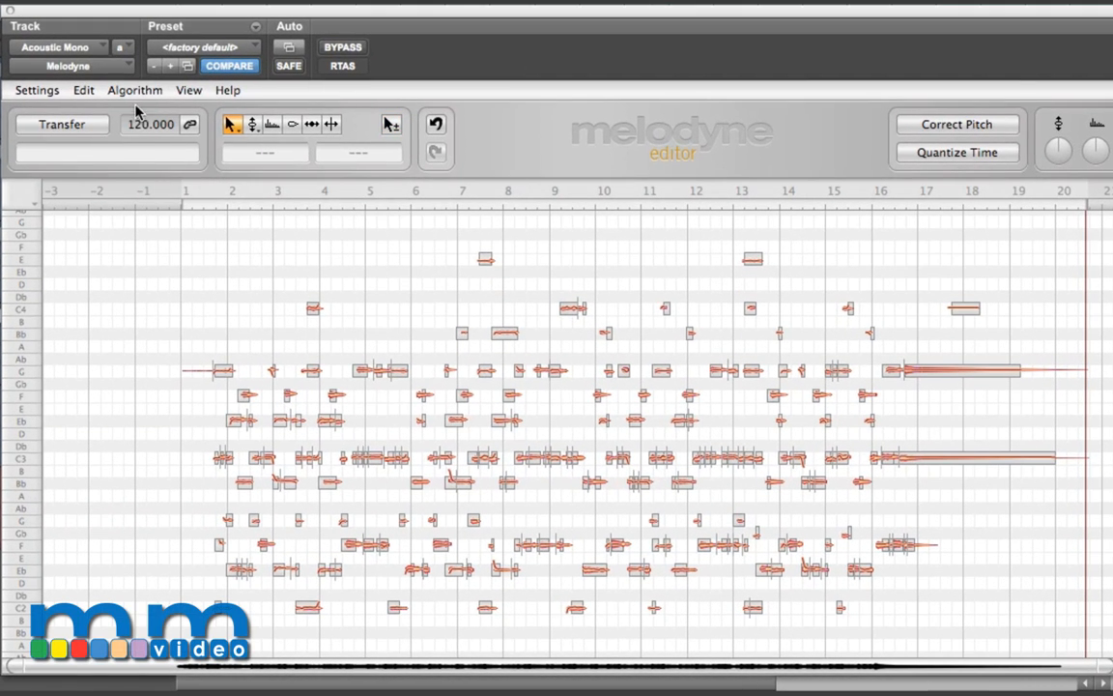
Switch Melodyne's detection algorithm from Polyphonic to Melodic.
left_click(135, 91)
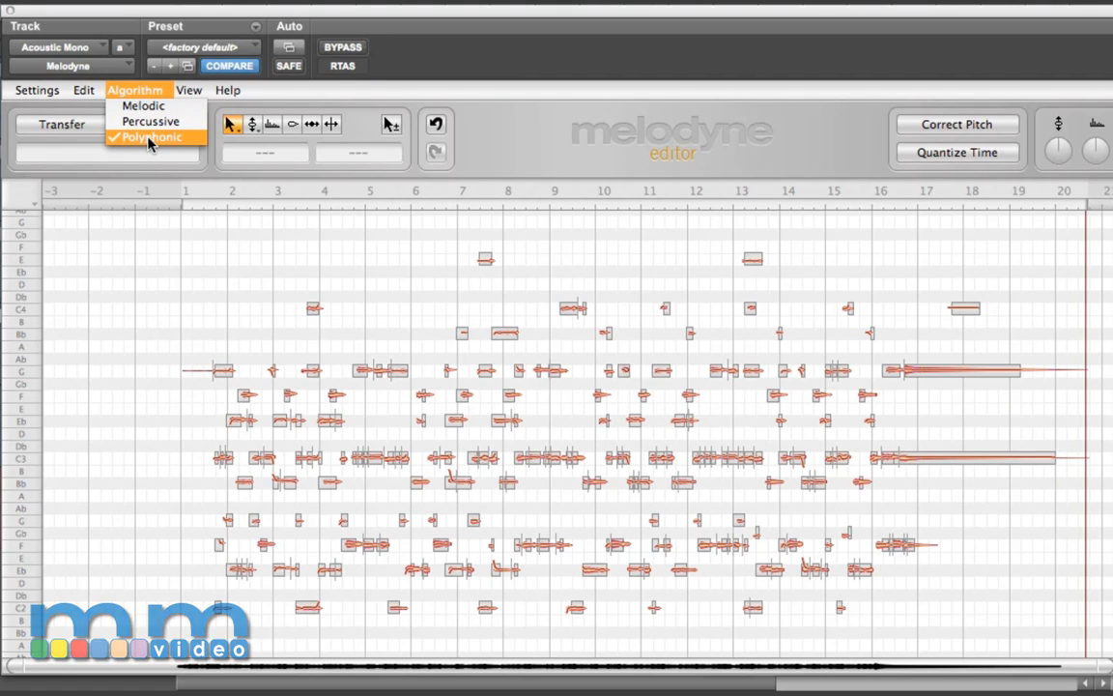
mouse_move(151, 120)
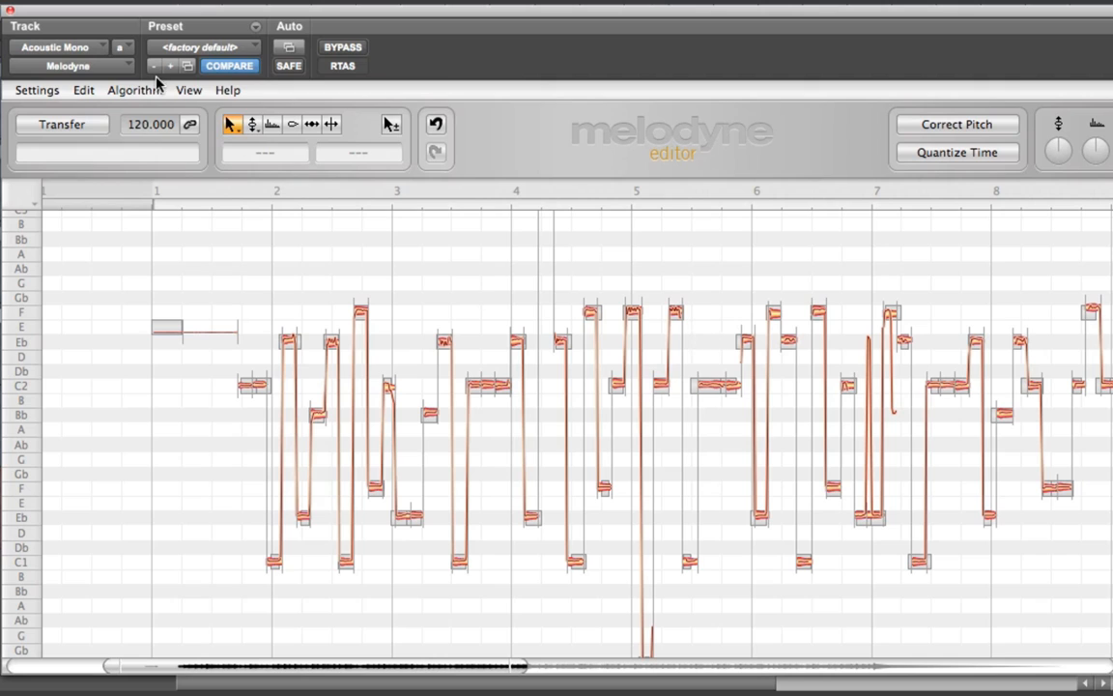
left_click(190, 91)
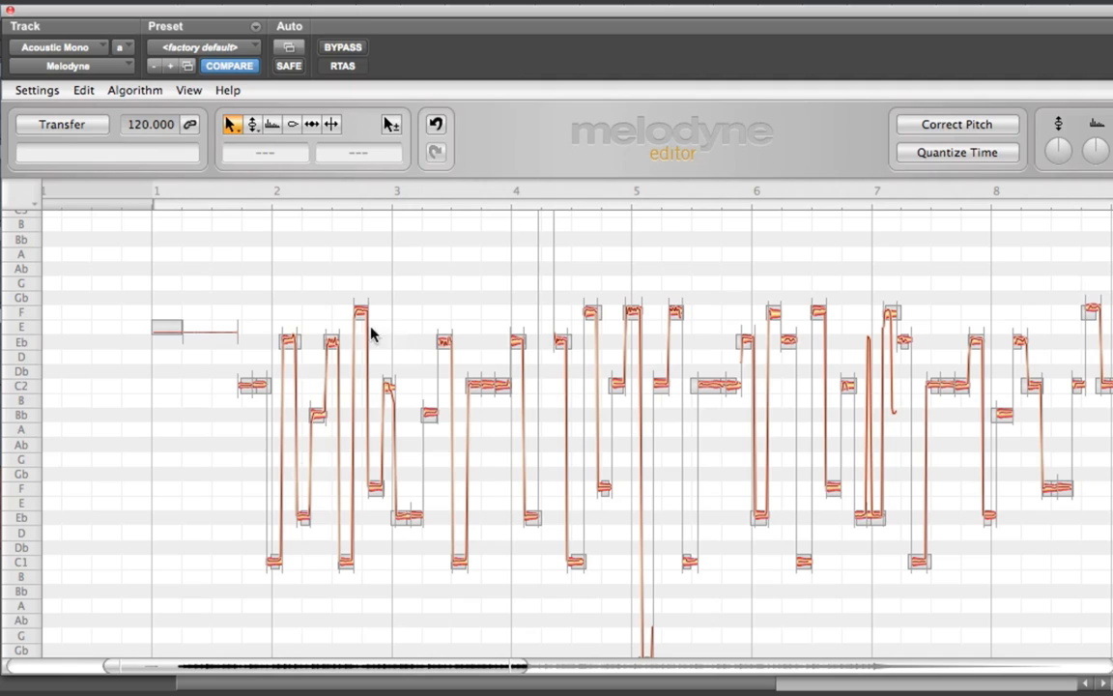
mouse_move(108, 222)
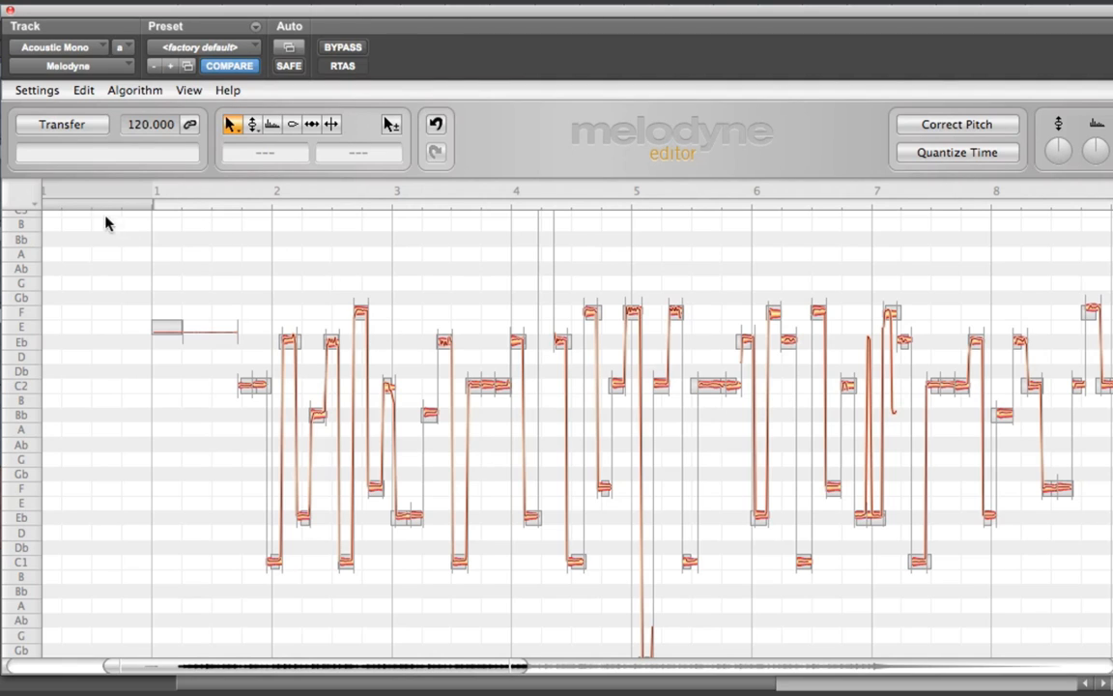
mouse_move(48, 93)
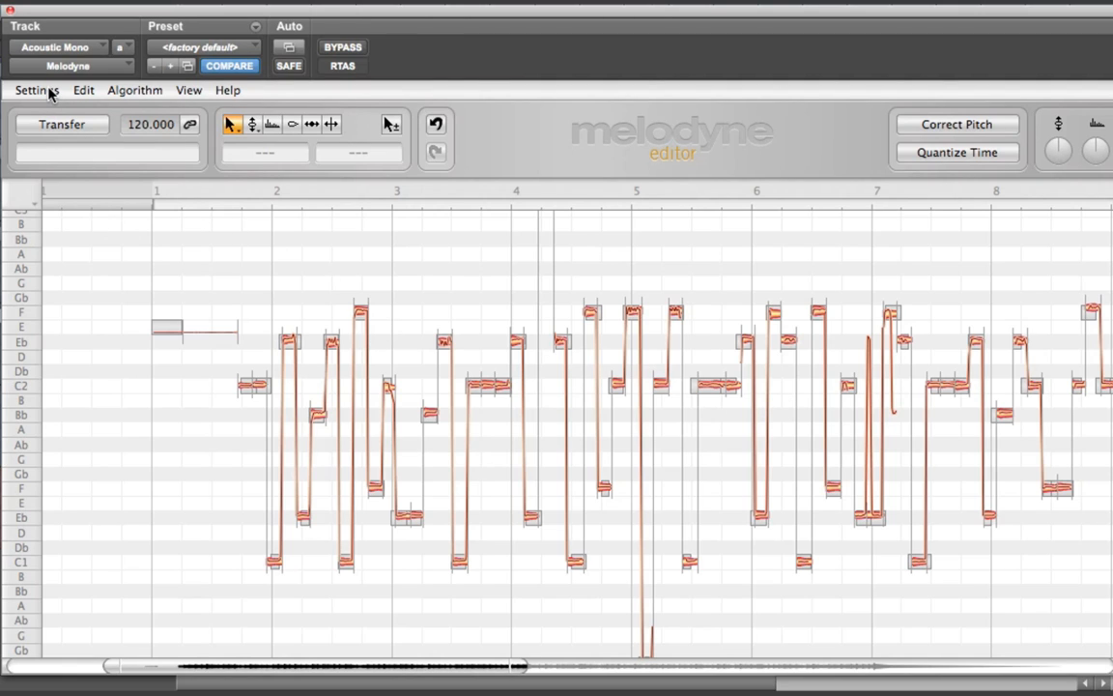
Start Save as MIDI from Settings and choose the Barrel Work folder as destination.
left_click(36, 90)
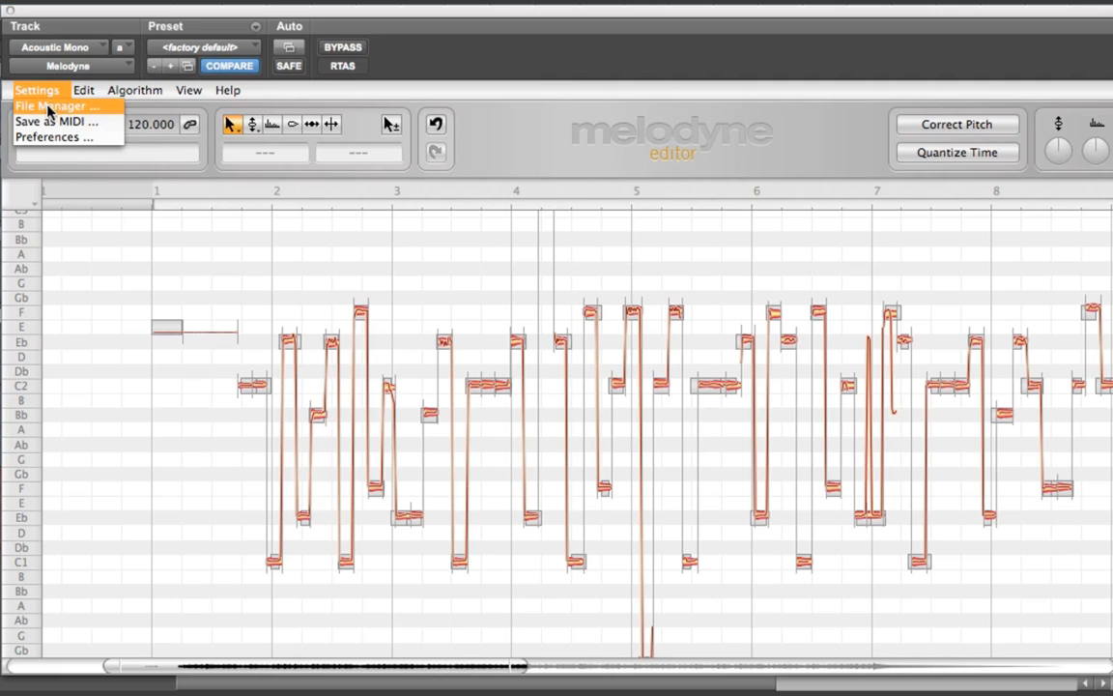
left_click(56, 120)
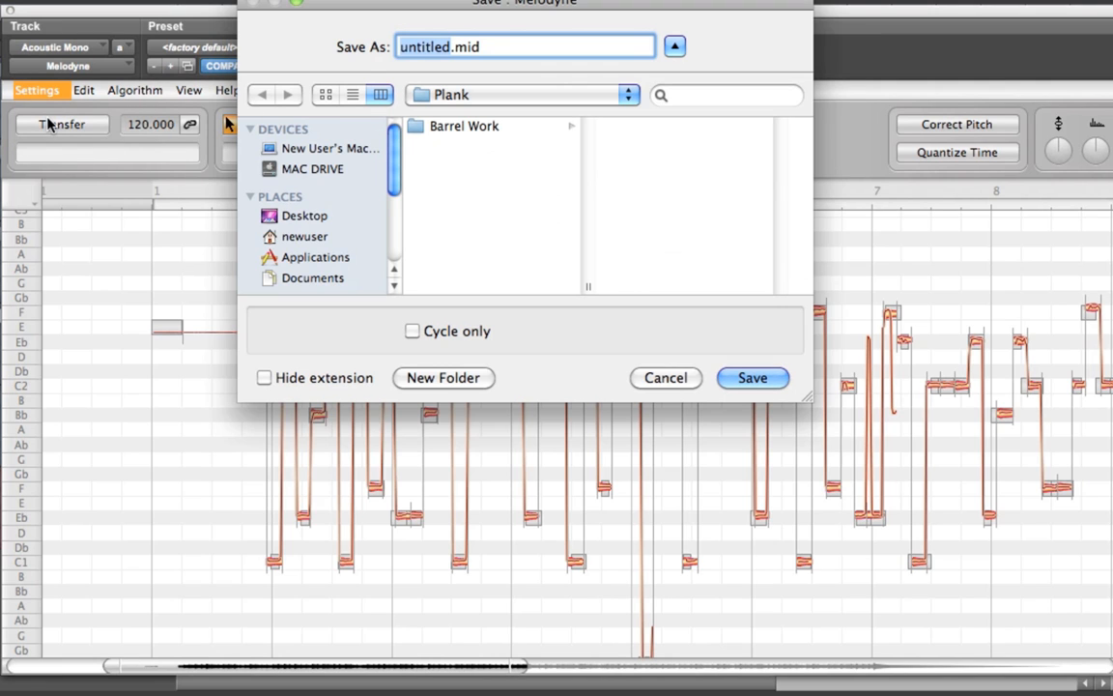
left_click(464, 125)
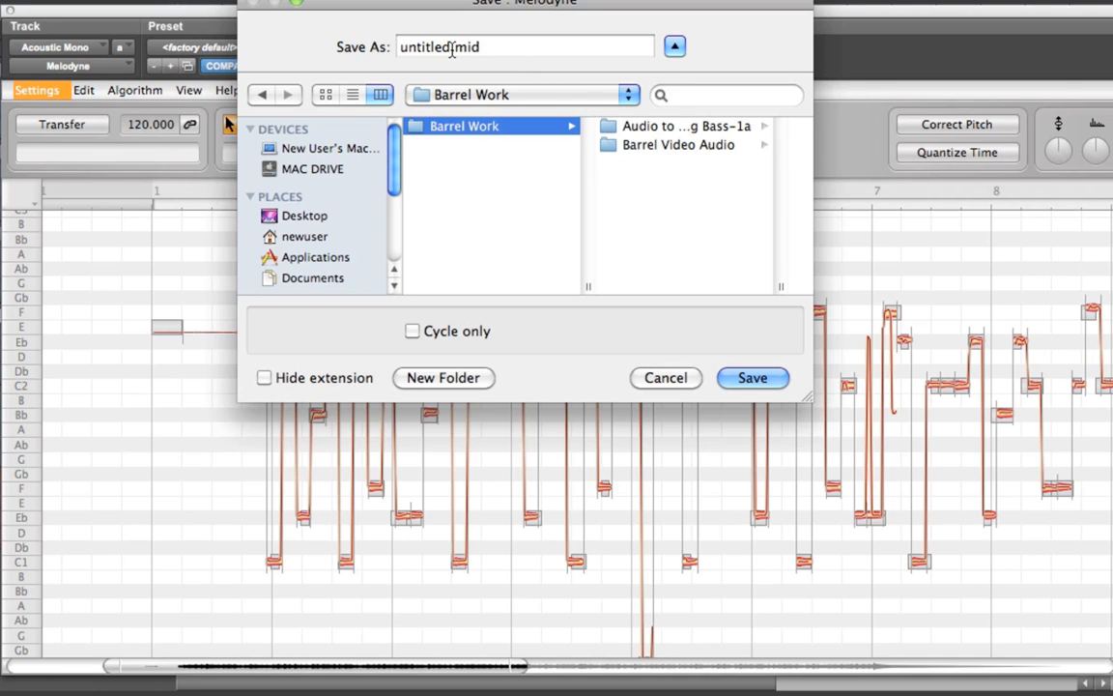
Name the file 'MIDI to Bass.mid' and save it.
key("backspace")
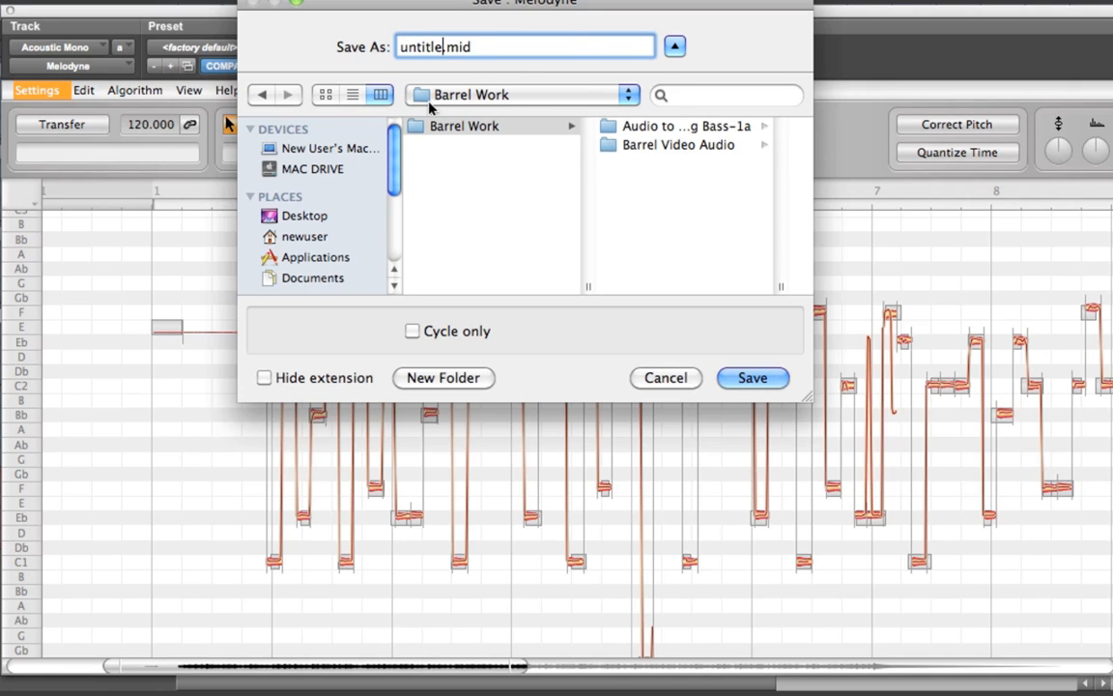
left_click(263, 377)
type("MIDI to ")
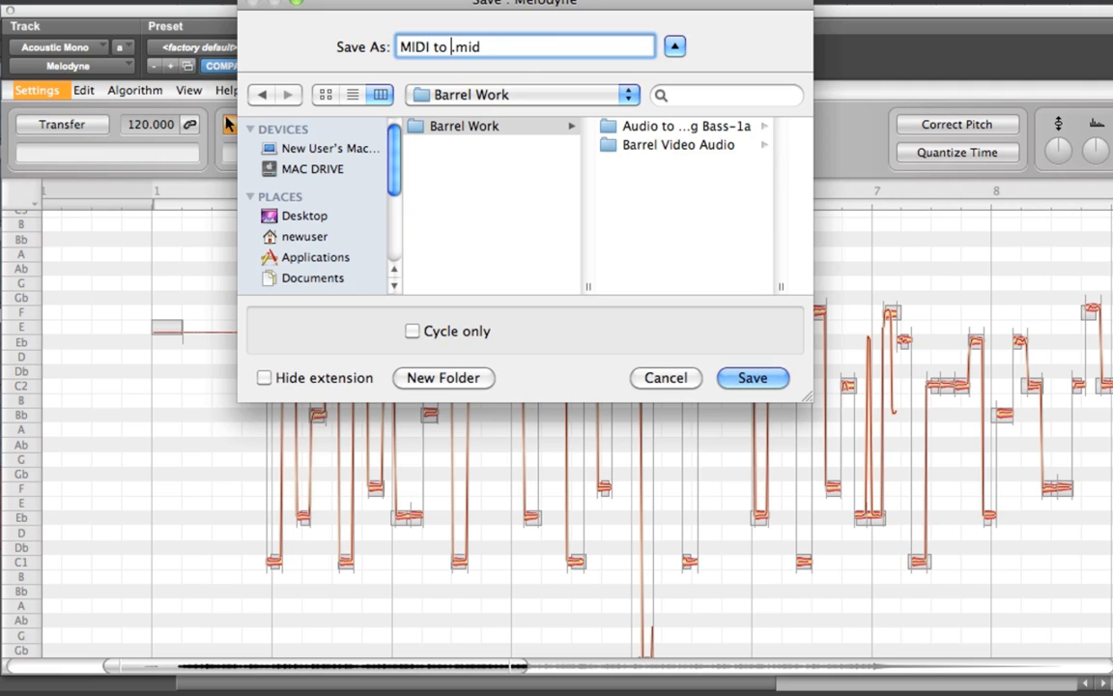
type("Bass")
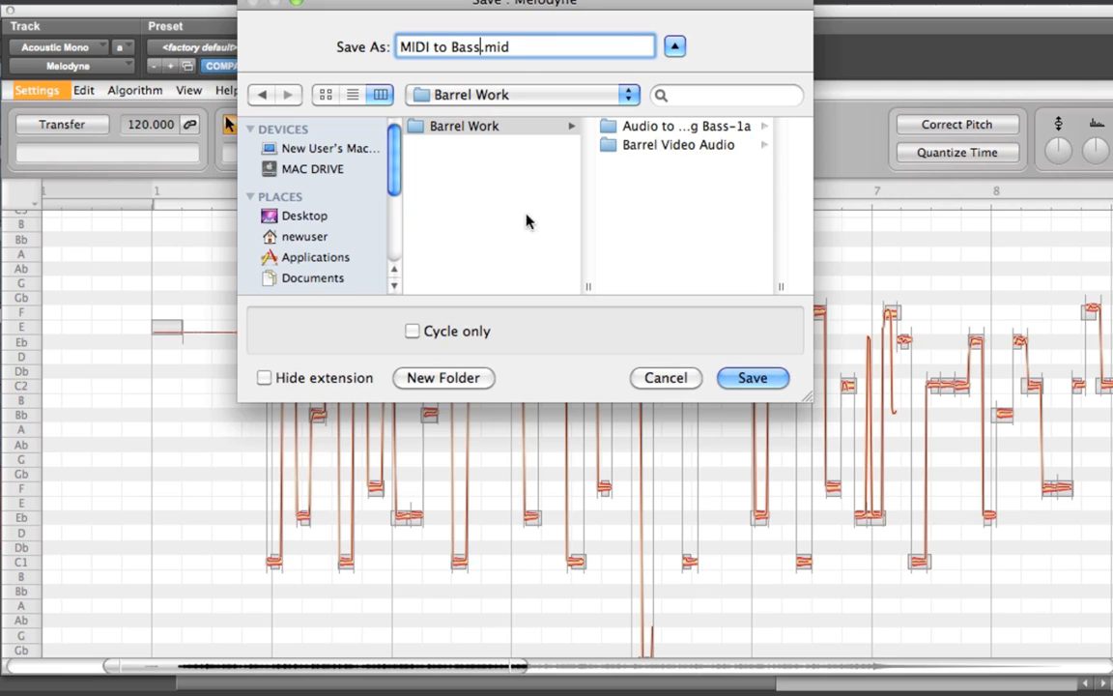
left_click(752, 376)
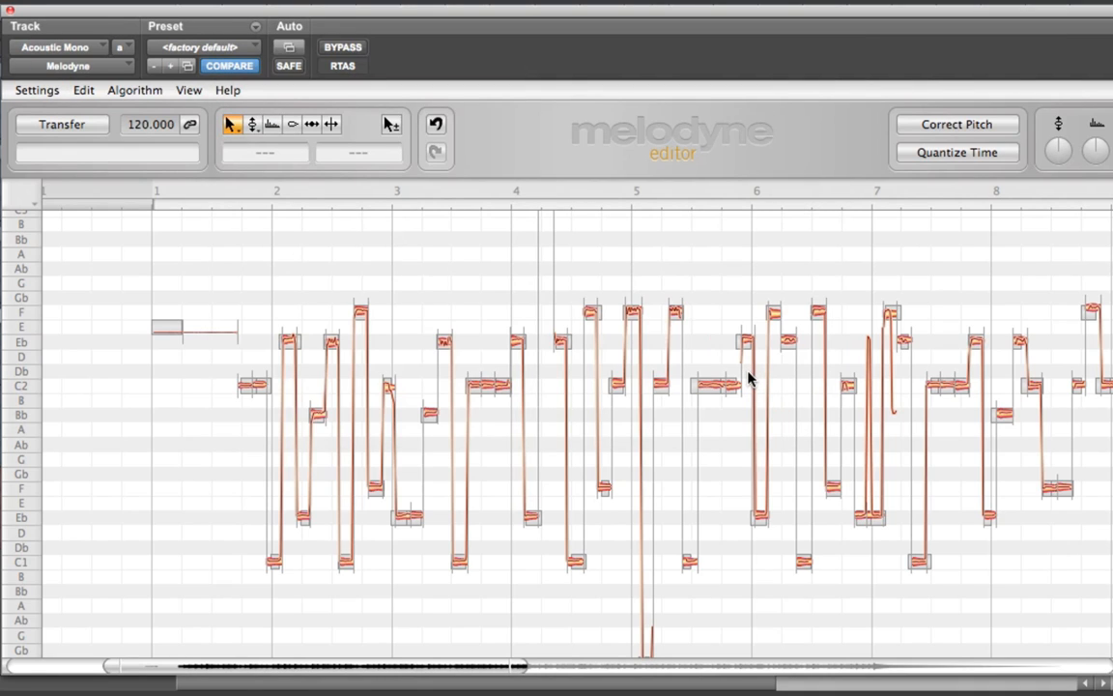
mouse_move(815, 409)
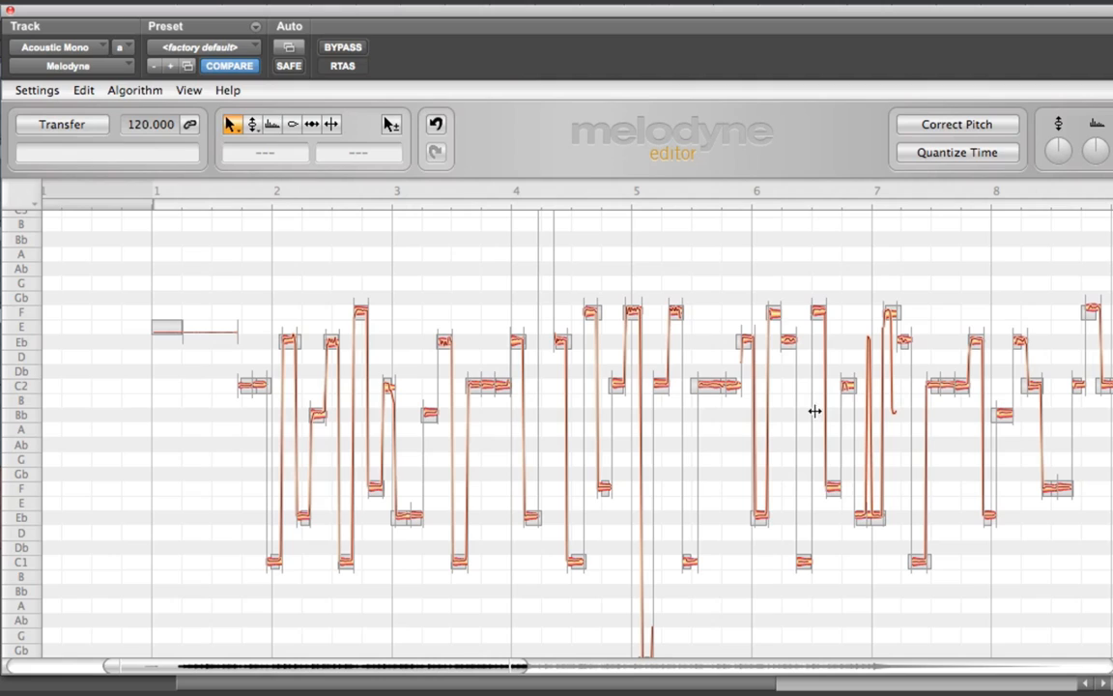
mouse_move(513, 435)
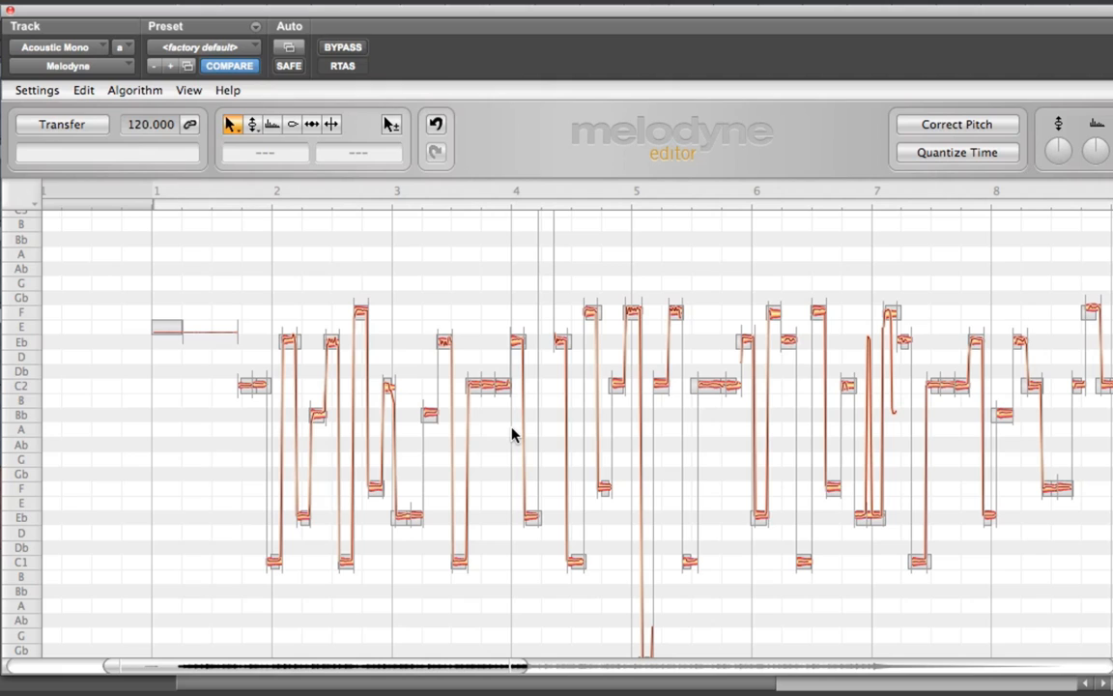
mouse_move(272, 166)
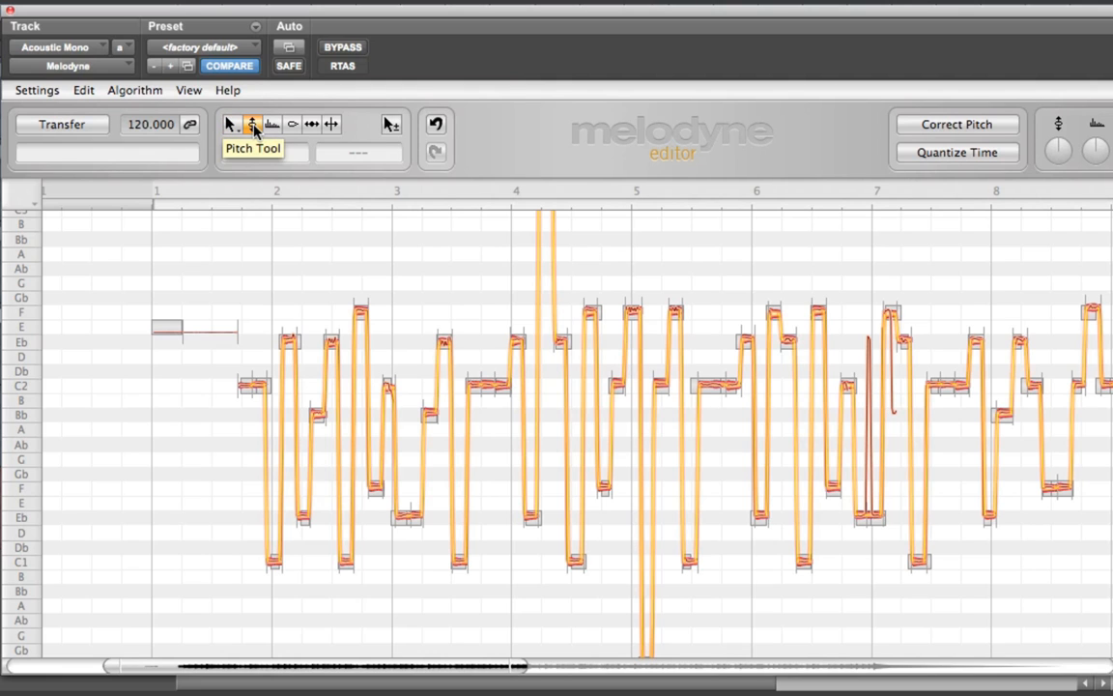
Try the Pitch and Timing tools on the notes, then close the Melodyne window.
left_click(253, 123)
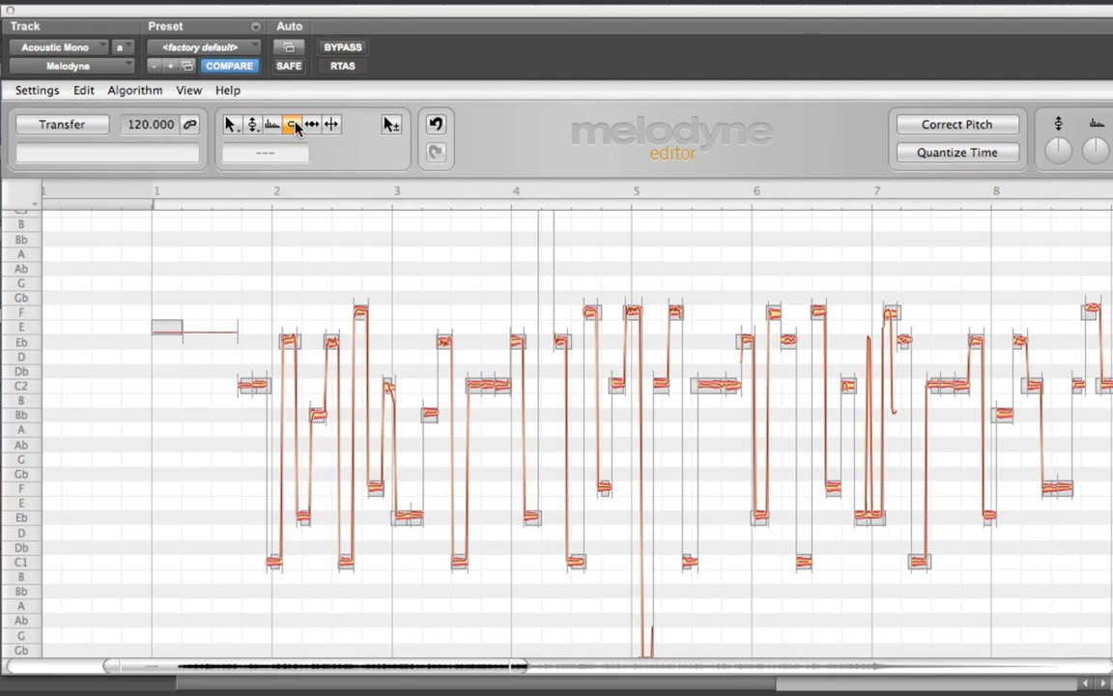
mouse_move(313, 123)
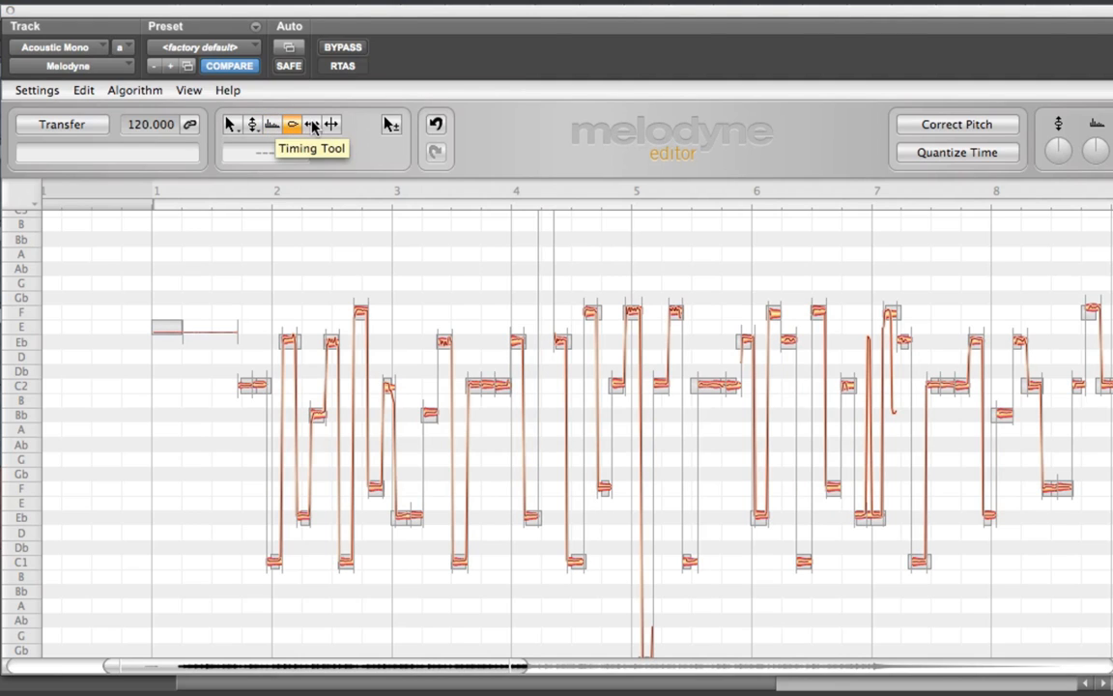
left_click(313, 124)
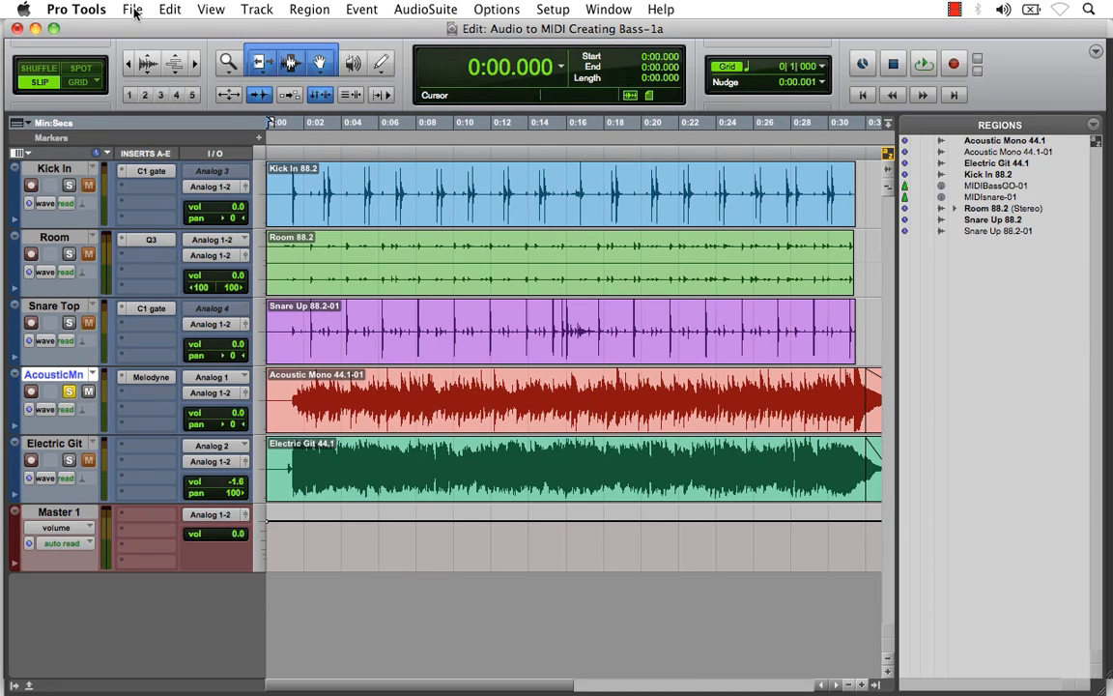
Import MIDI to Bass.mid via File > Import > MIDI into the Region List.
left_click(132, 8)
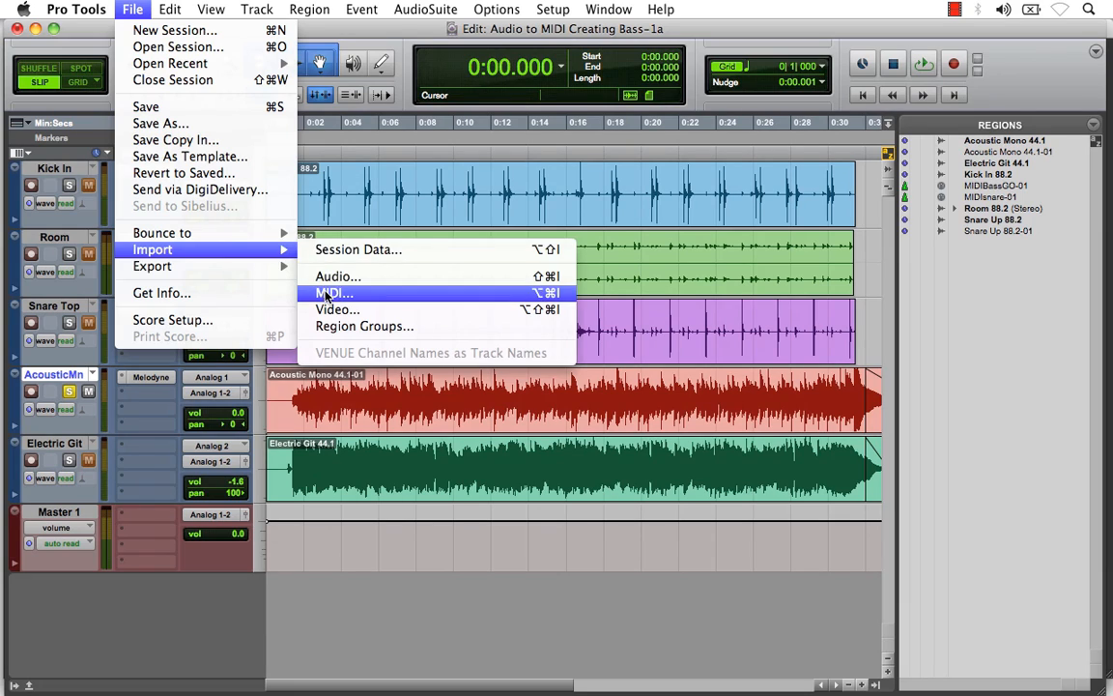
left_click(333, 294)
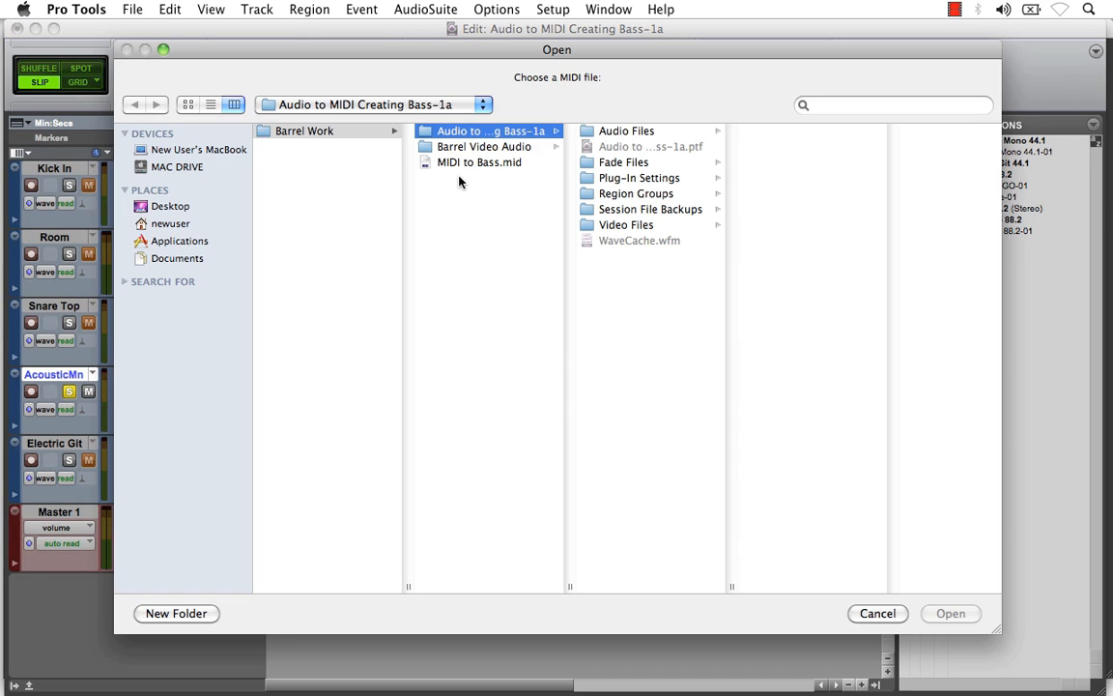
left_click(479, 162)
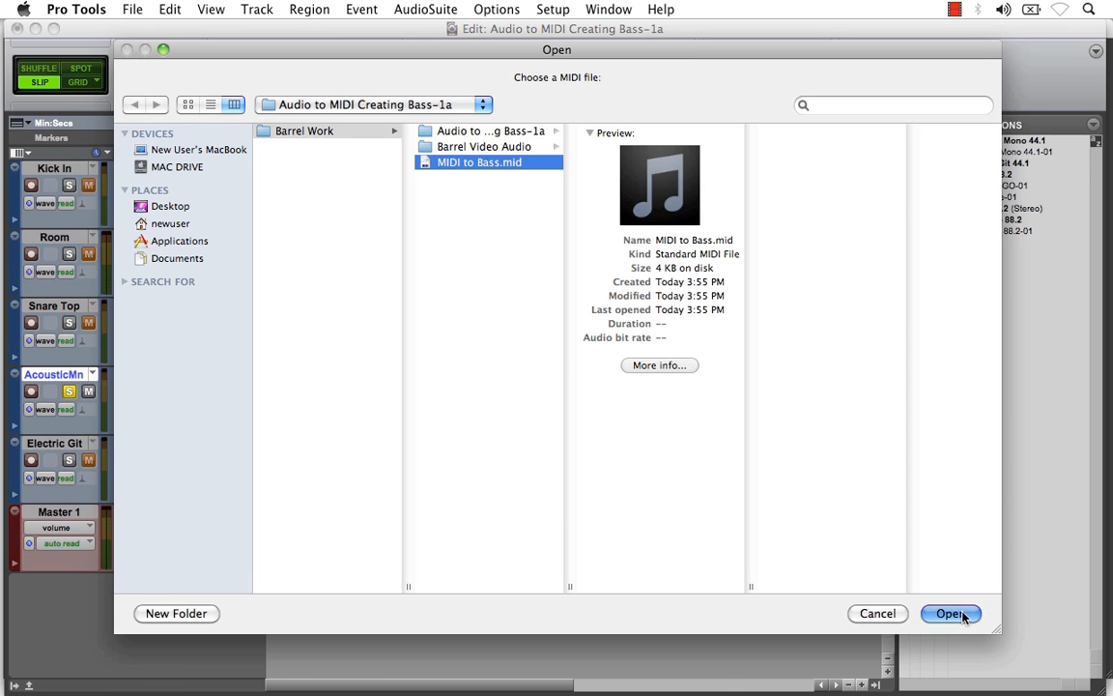
left_click(950, 615)
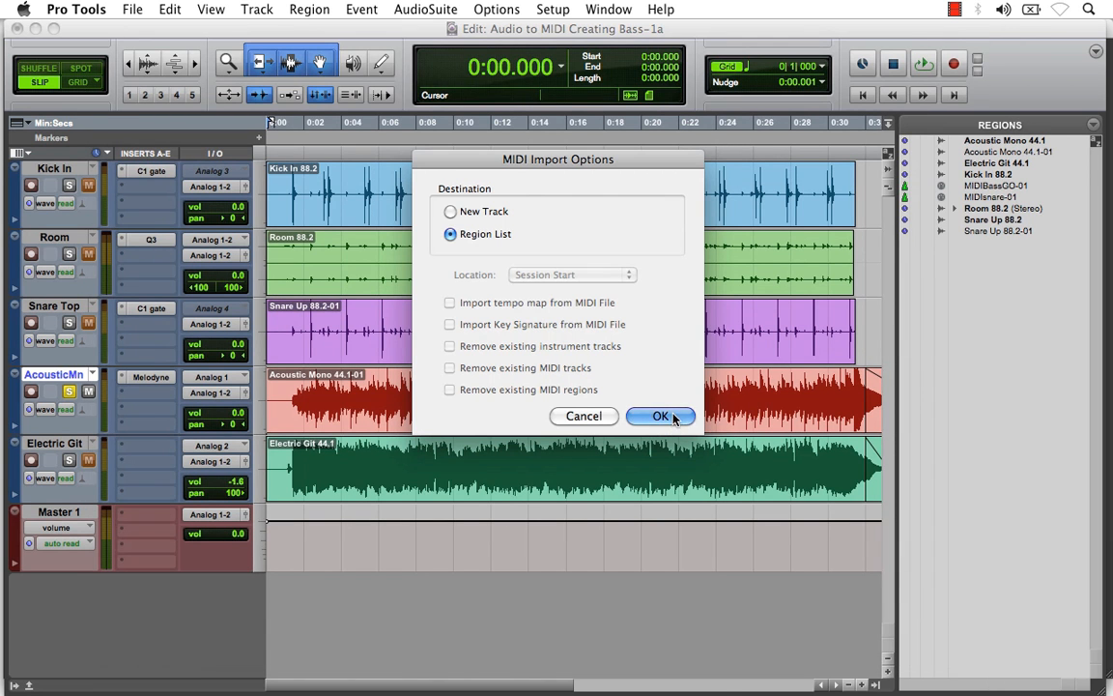
left_click(660, 416)
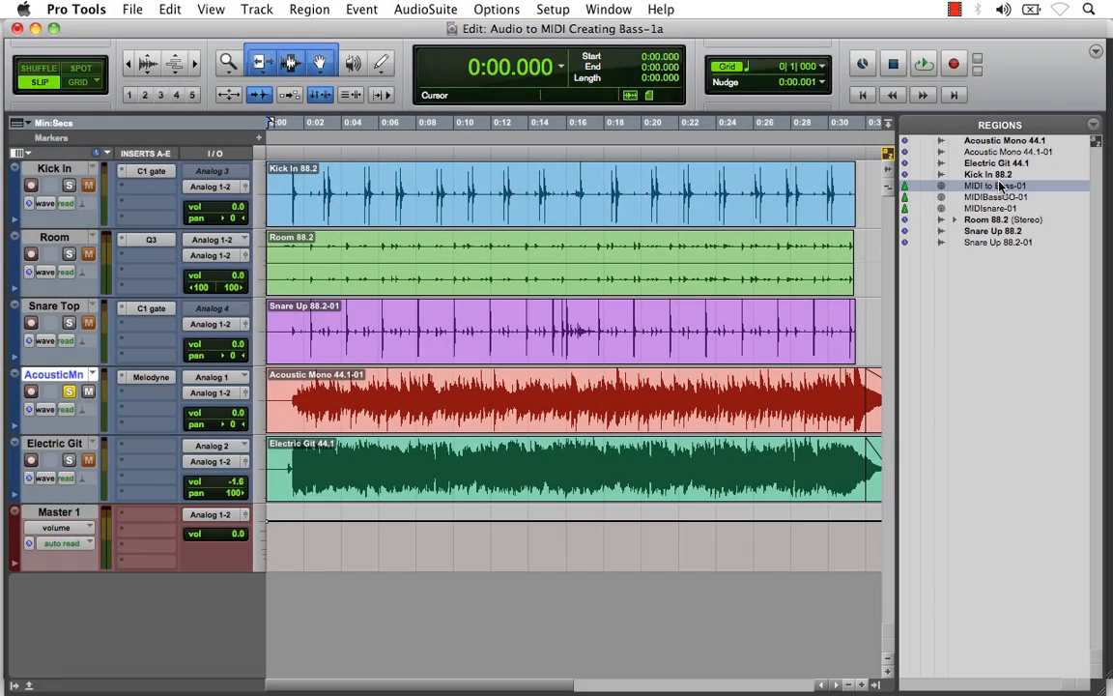
mouse_move(995, 186)
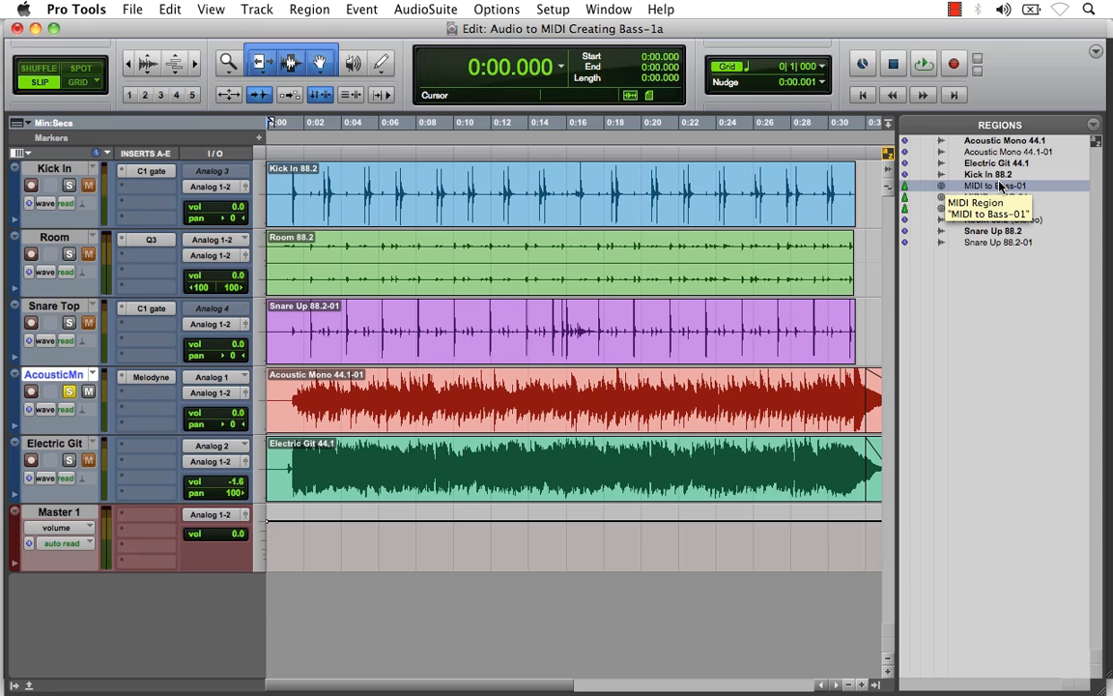
Create 1 Mono Instrument Track in Ticks via Track > New and confirm its bass name.
left_click(255, 8)
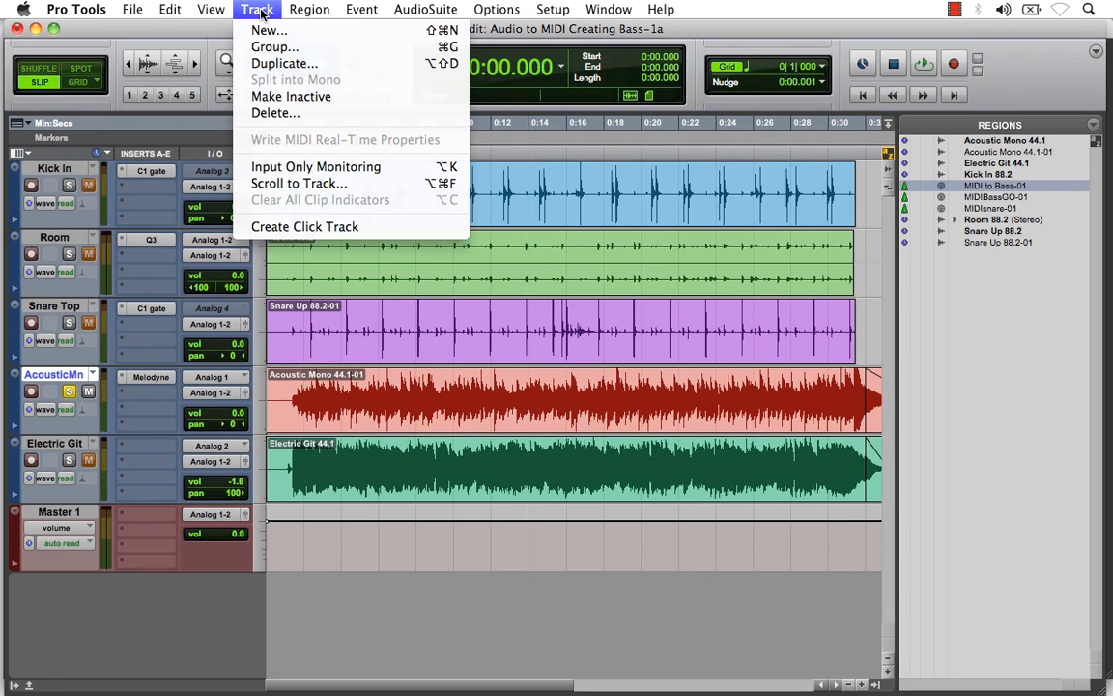
left_click(268, 31)
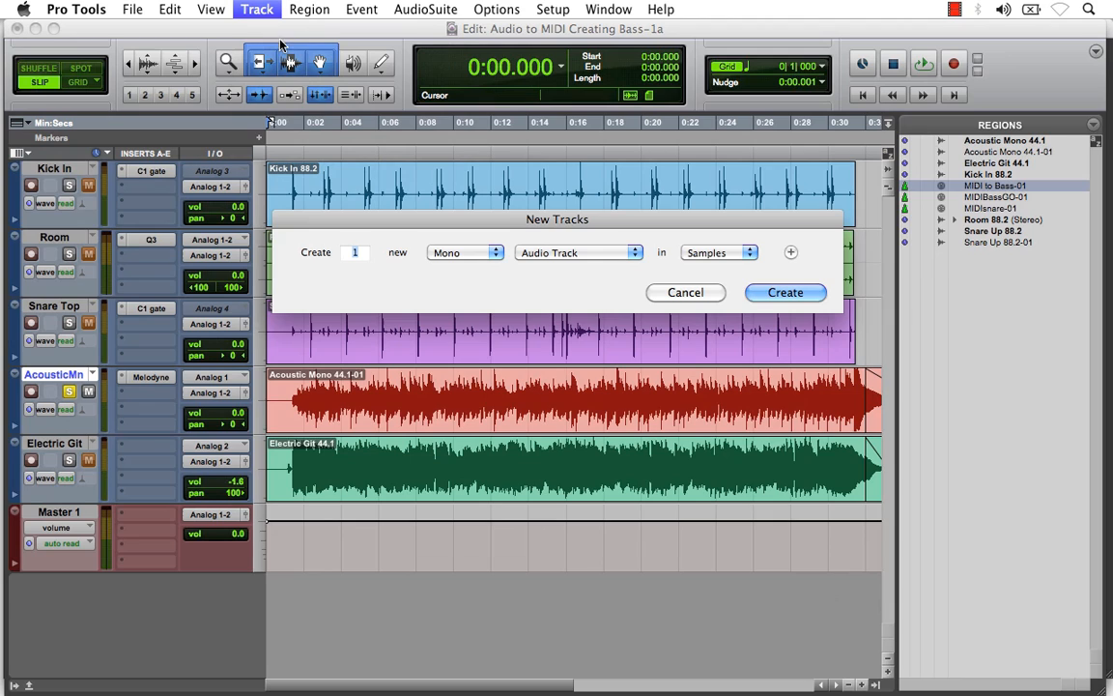
mouse_move(557, 257)
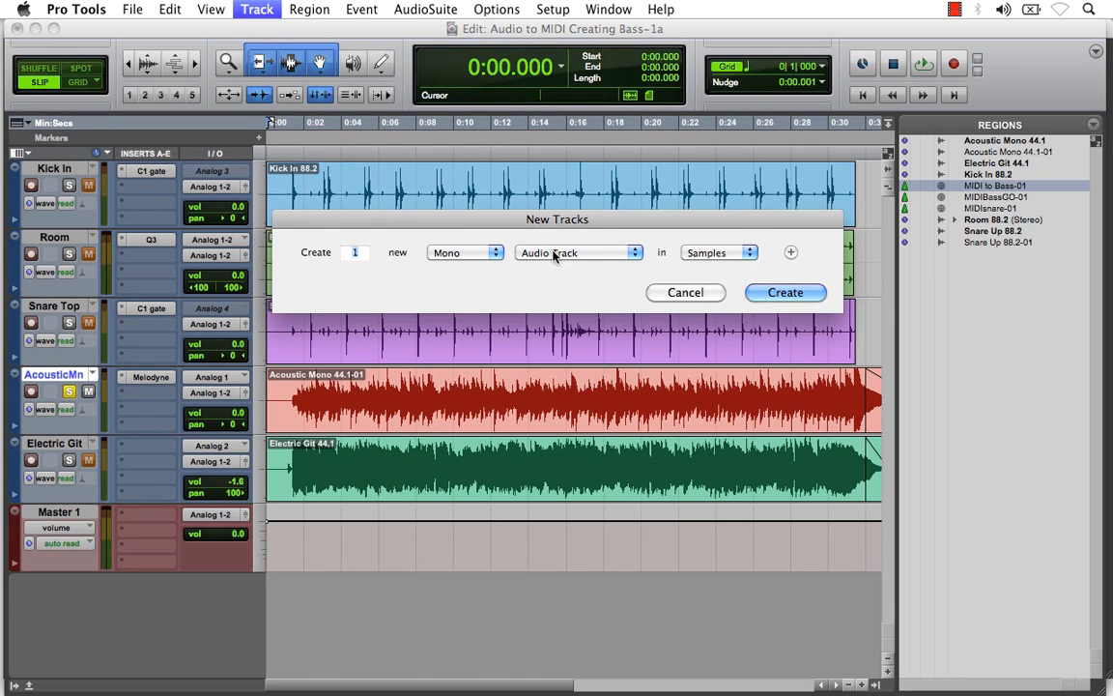
left_click(576, 251)
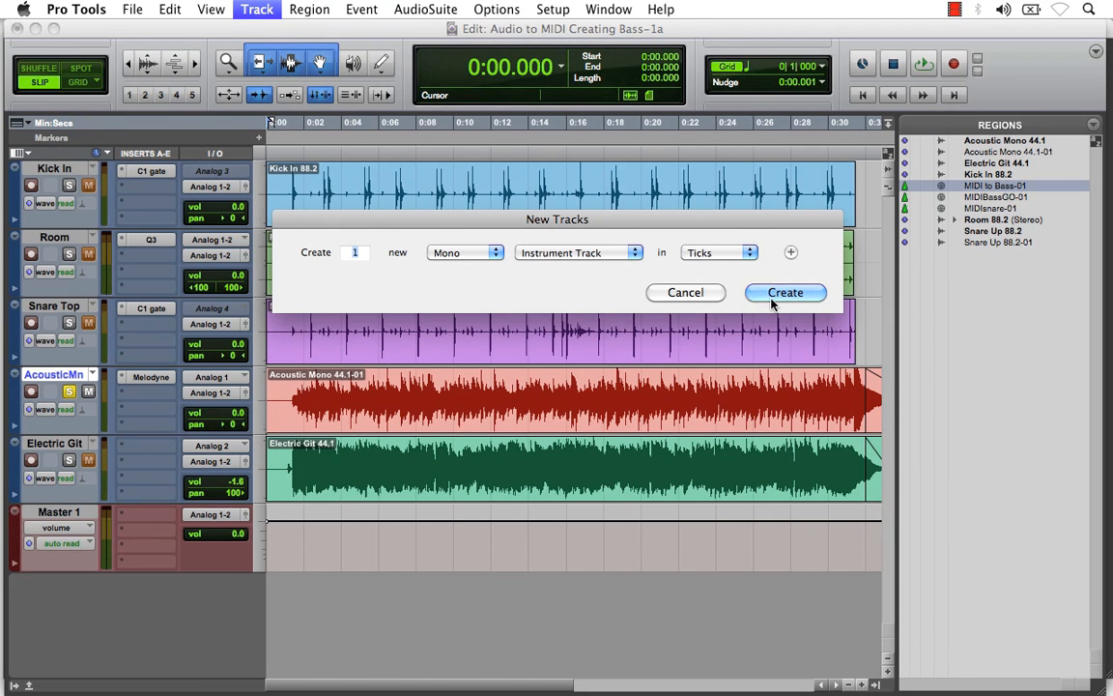
left_click(784, 292)
type("MIDI B")
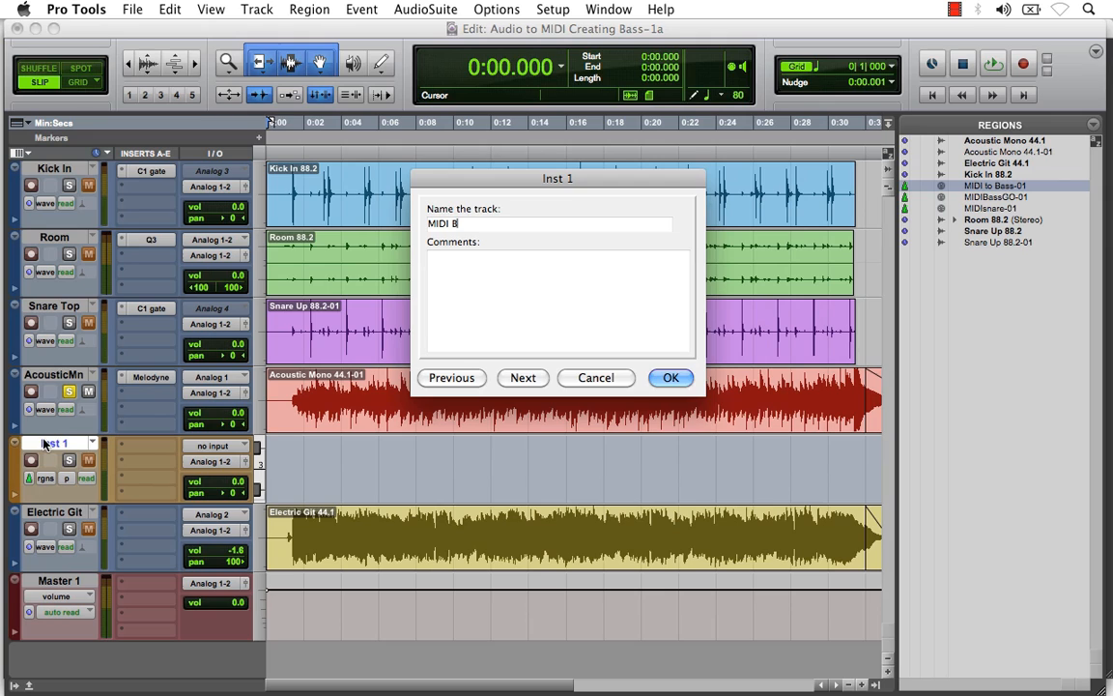
left_click(671, 377)
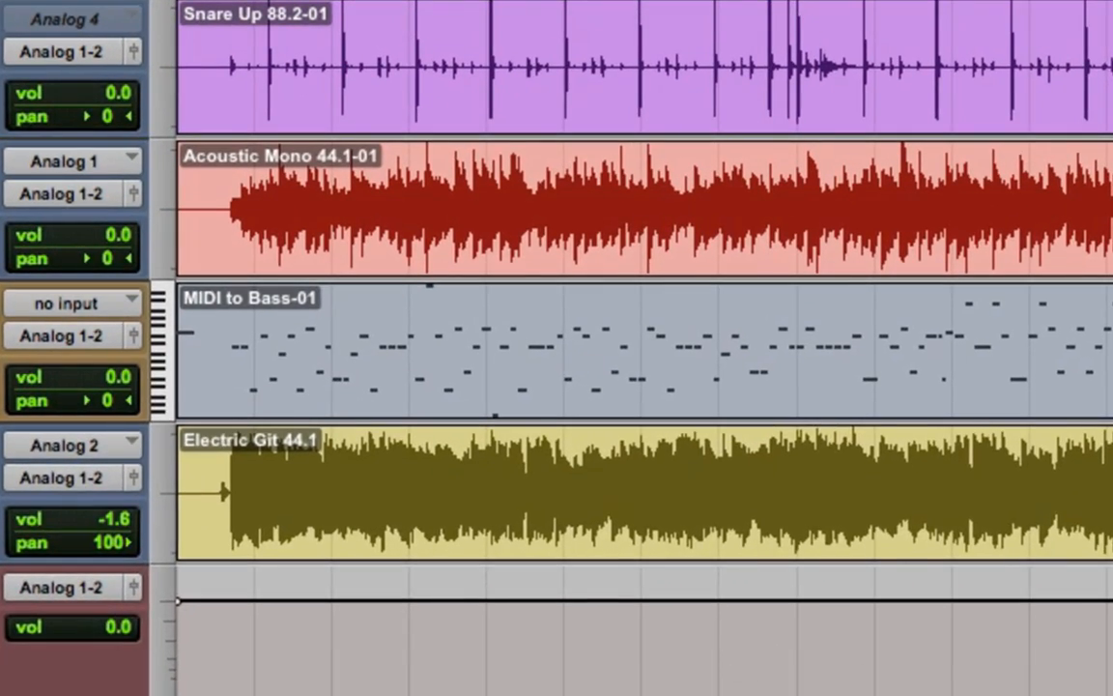
Drag the MIDI to Bass-01 region from the Regions list onto the MIDI Bass track.
scroll("down", 3)
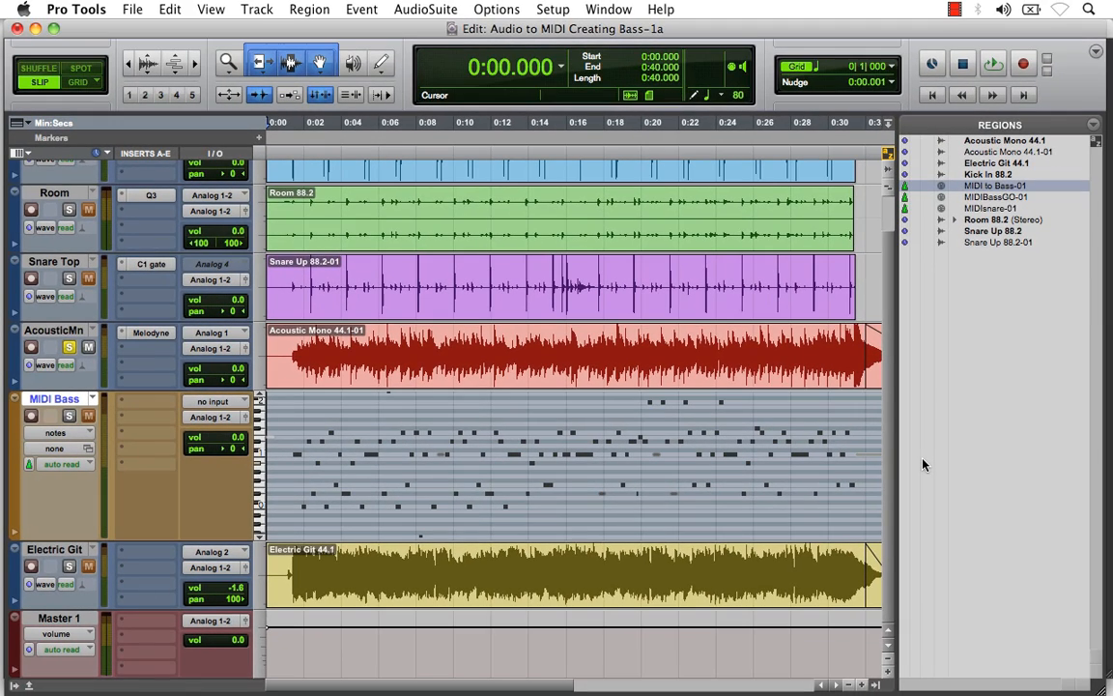
mouse_move(151, 421)
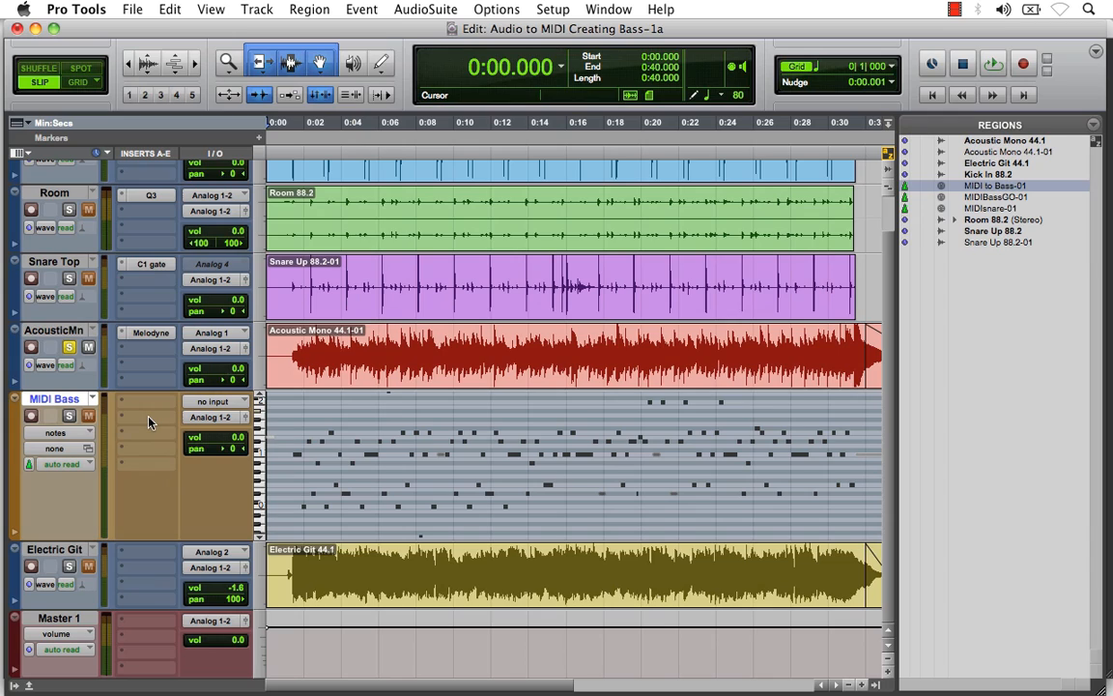
mouse_move(151, 409)
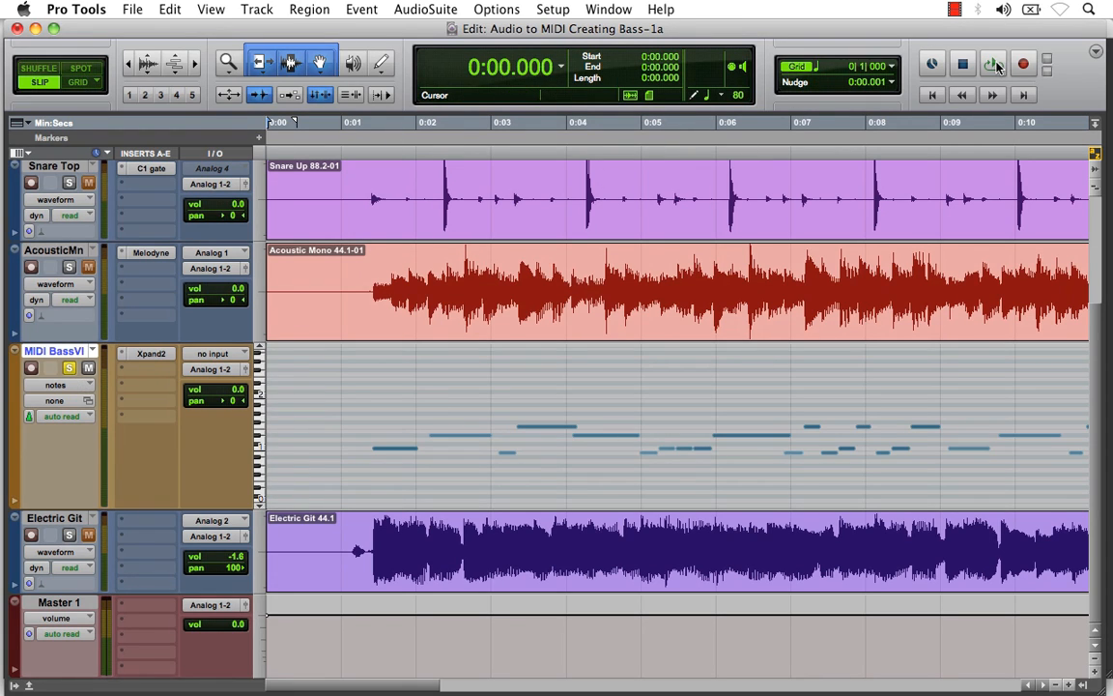
Play the arrangement with the Xpand2 bass from the start, stop, and bring up the bass track's display options.
left_click(994, 63)
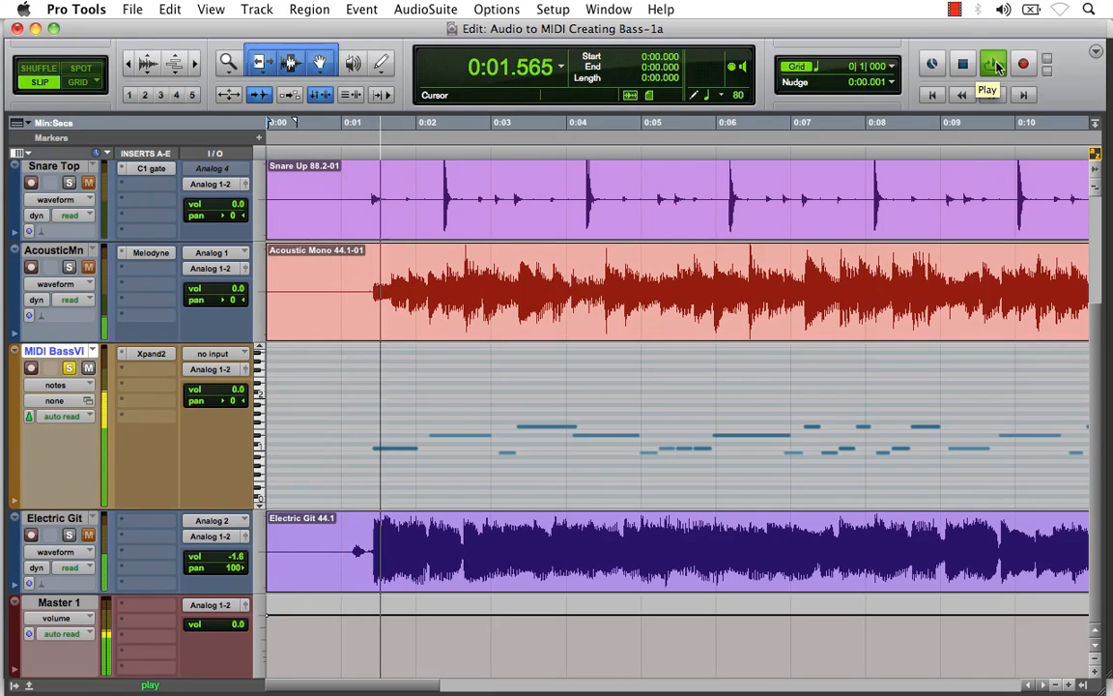
left_click(993, 62)
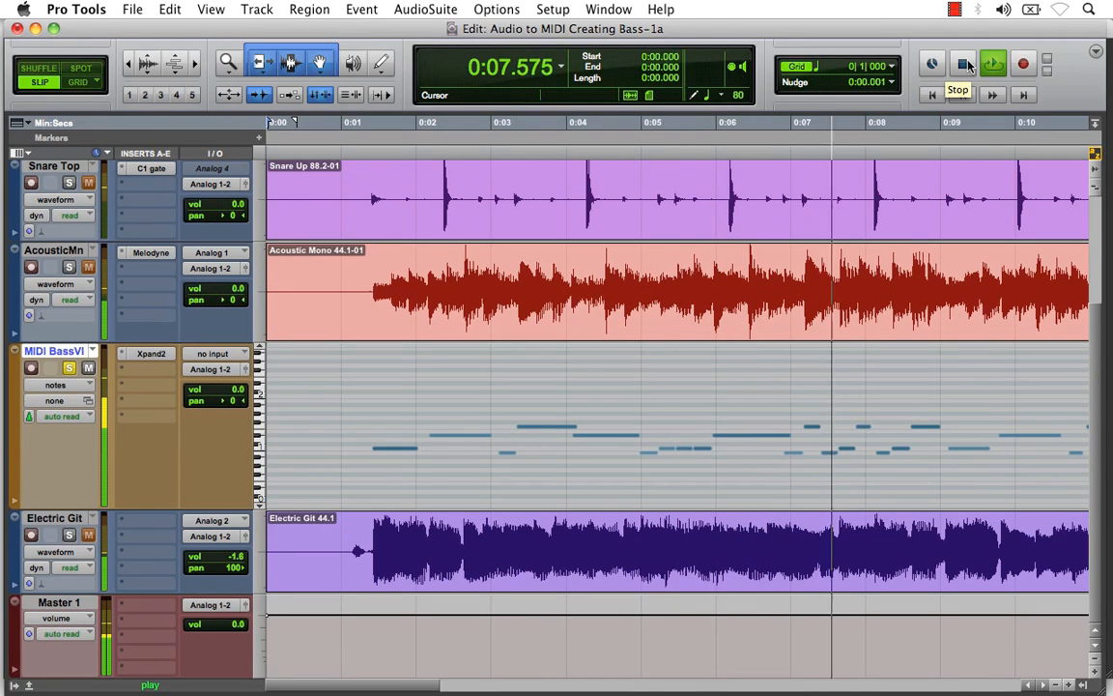
left_click(963, 64)
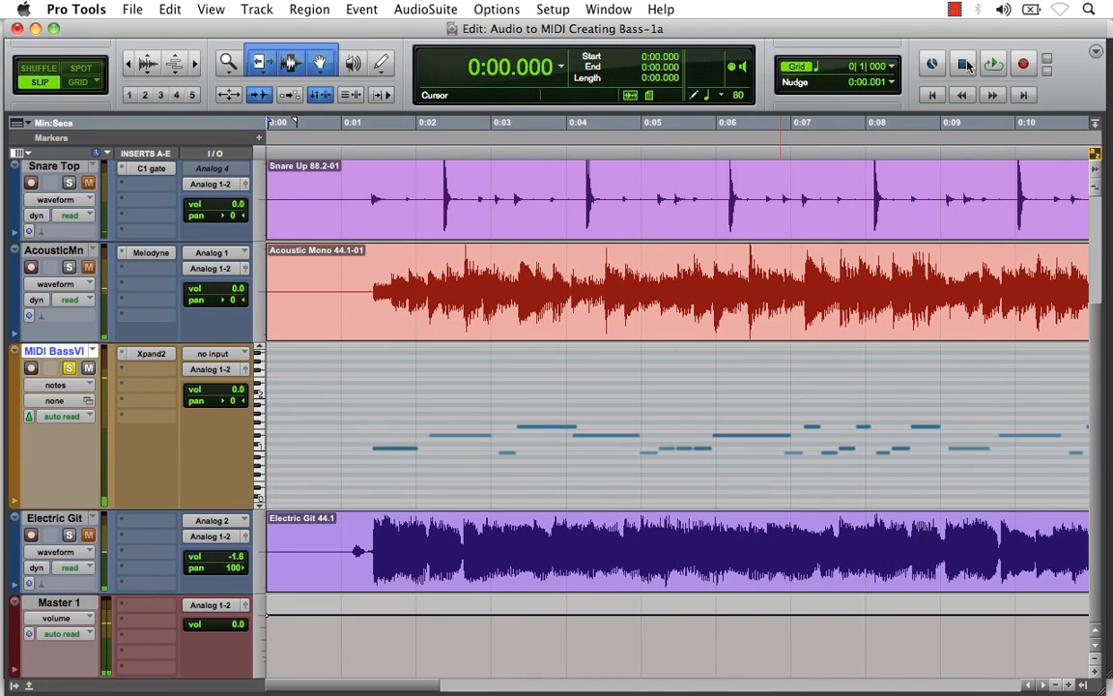
left_click(54, 385)
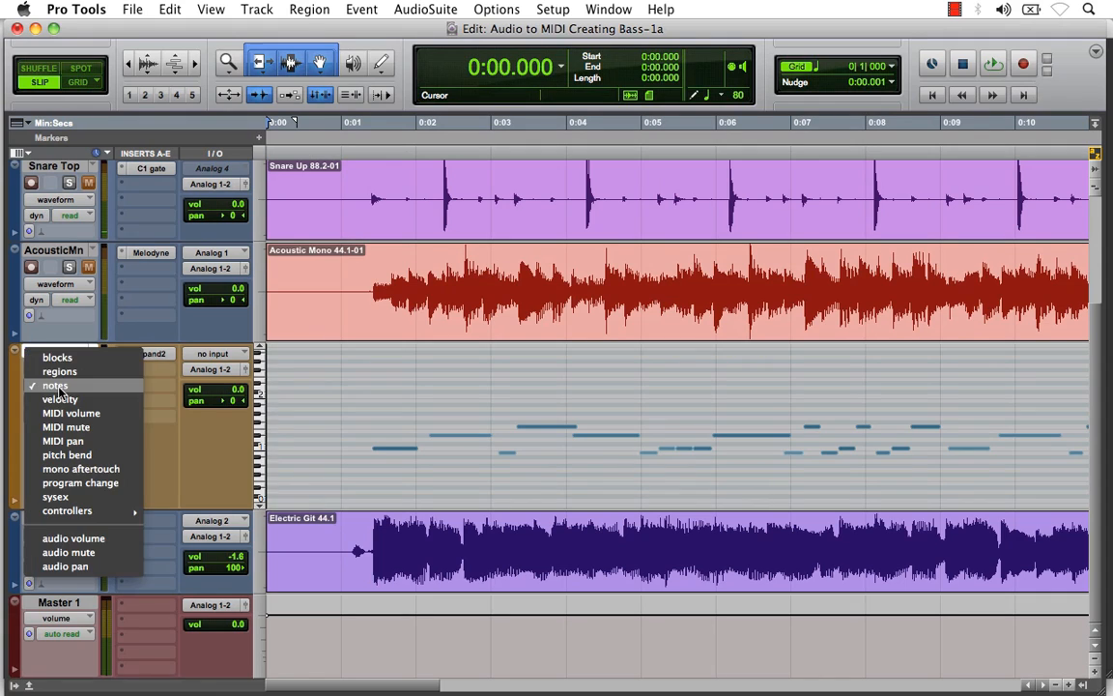
Switch the MIDI Bass track view from notes to regions and reopen the Melodyne editor.
left_click(58, 371)
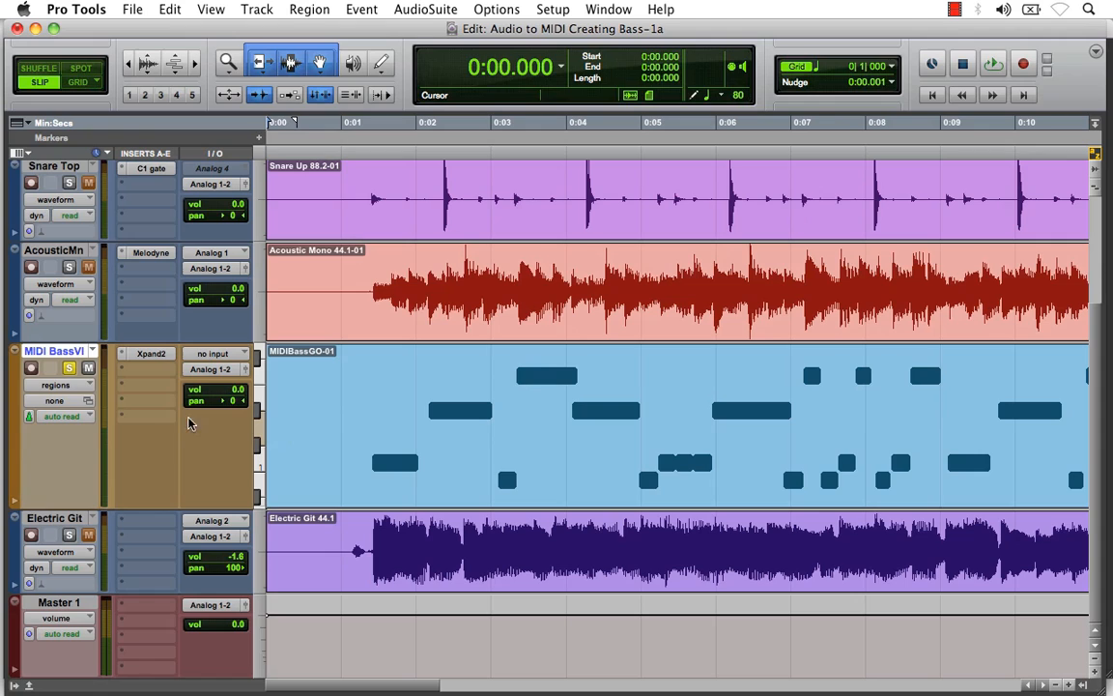
left_click(498, 406)
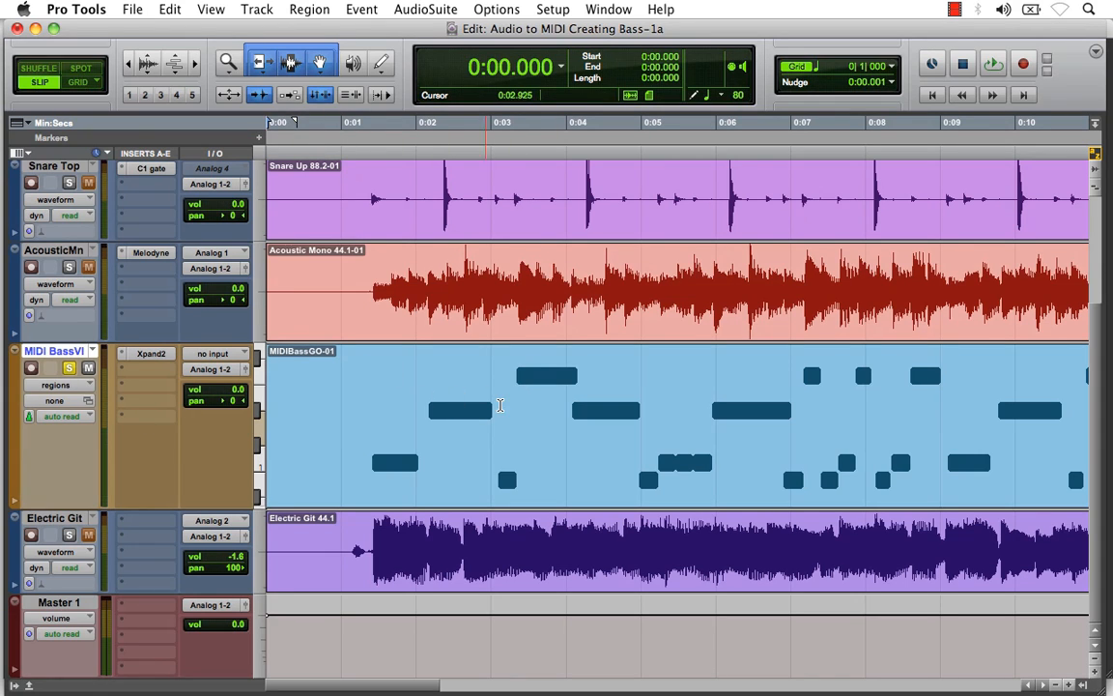
left_click(54, 249)
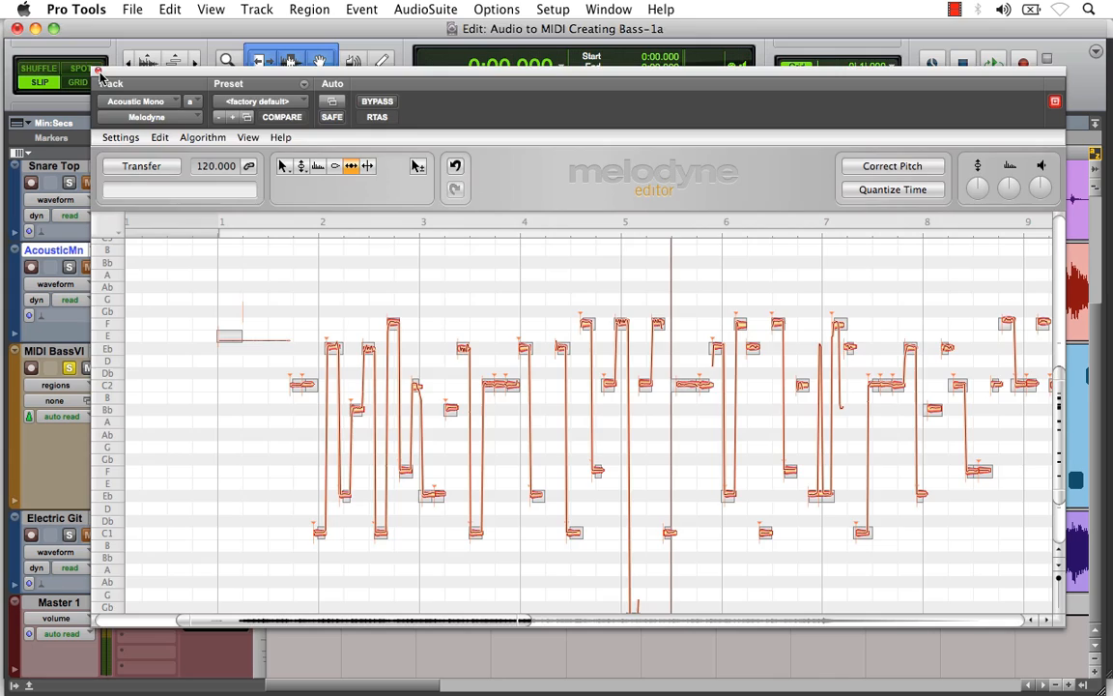
Close the Melodyne plug-in window to return to the Pro Tools session.
left_click(100, 74)
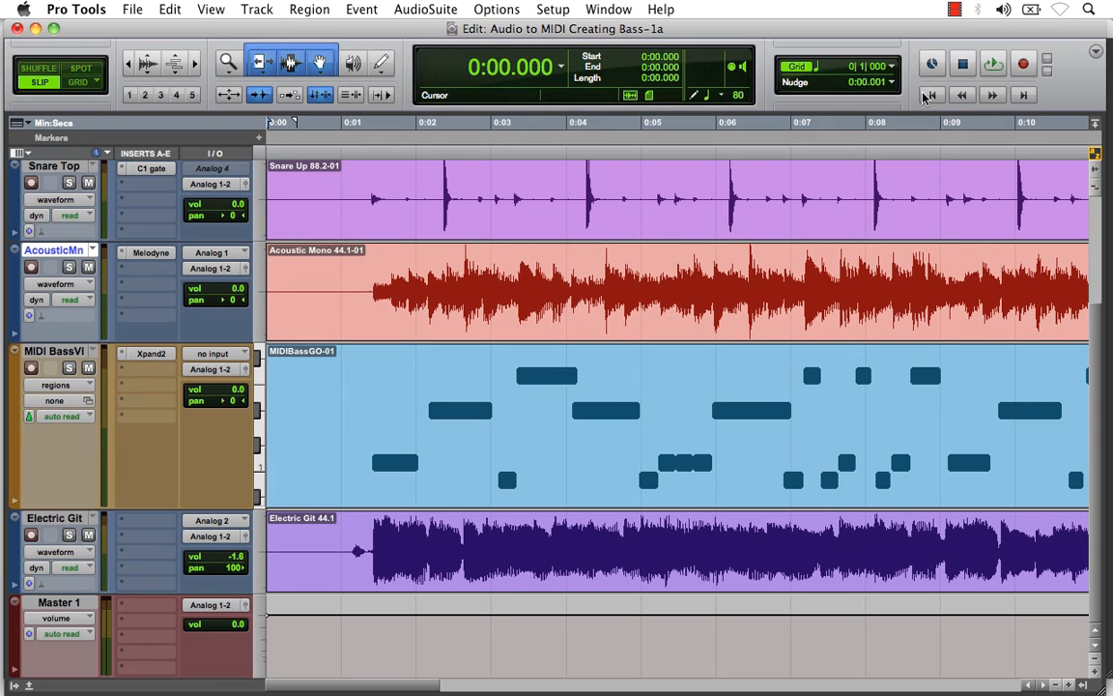
left_click(994, 64)
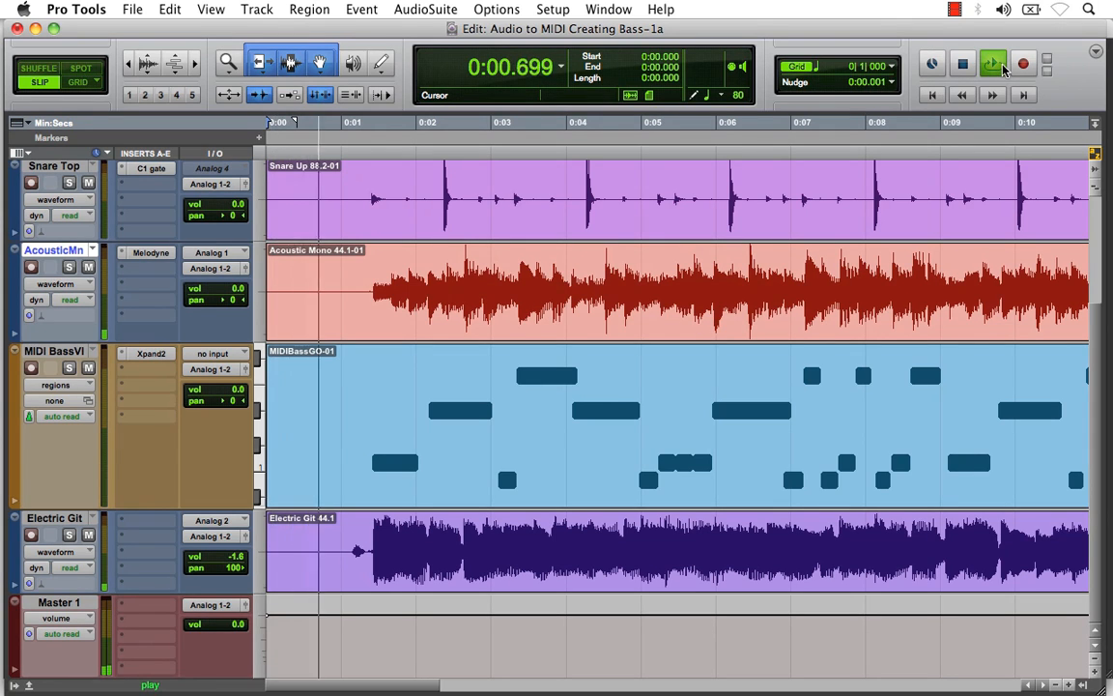
left_click(993, 62)
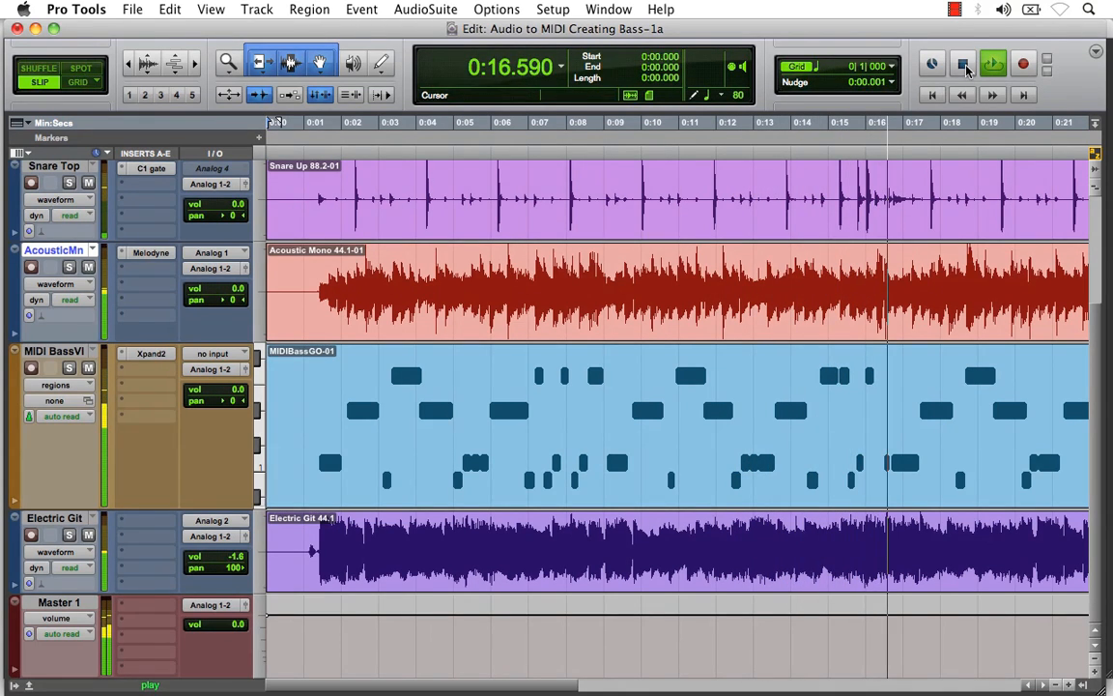
left_click(963, 62)
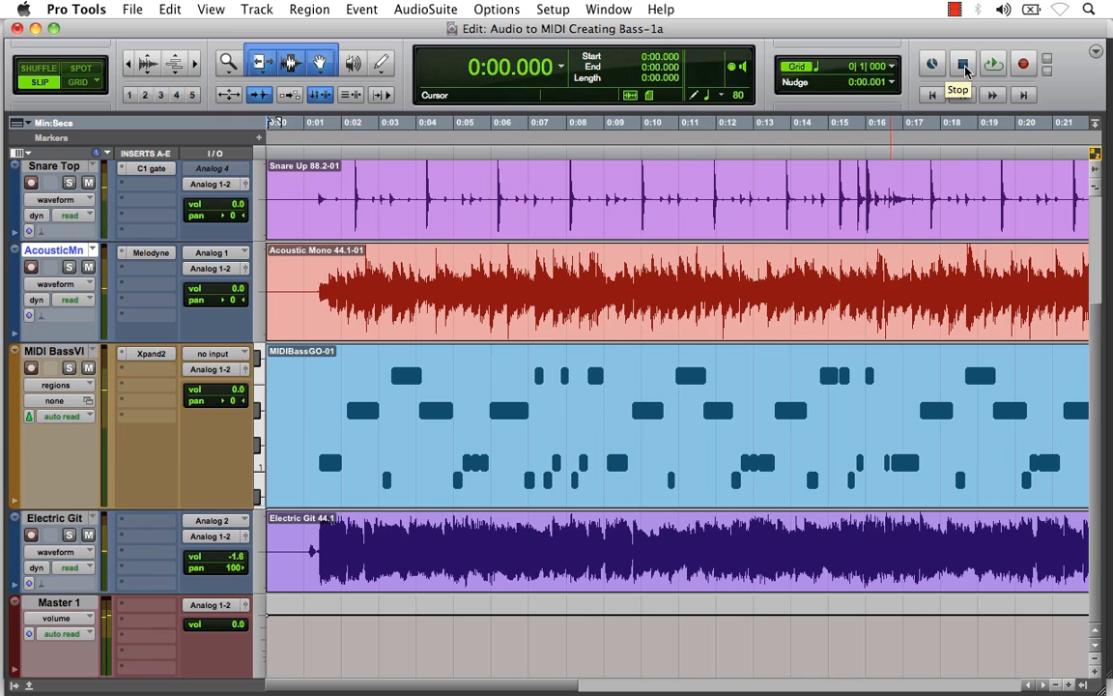